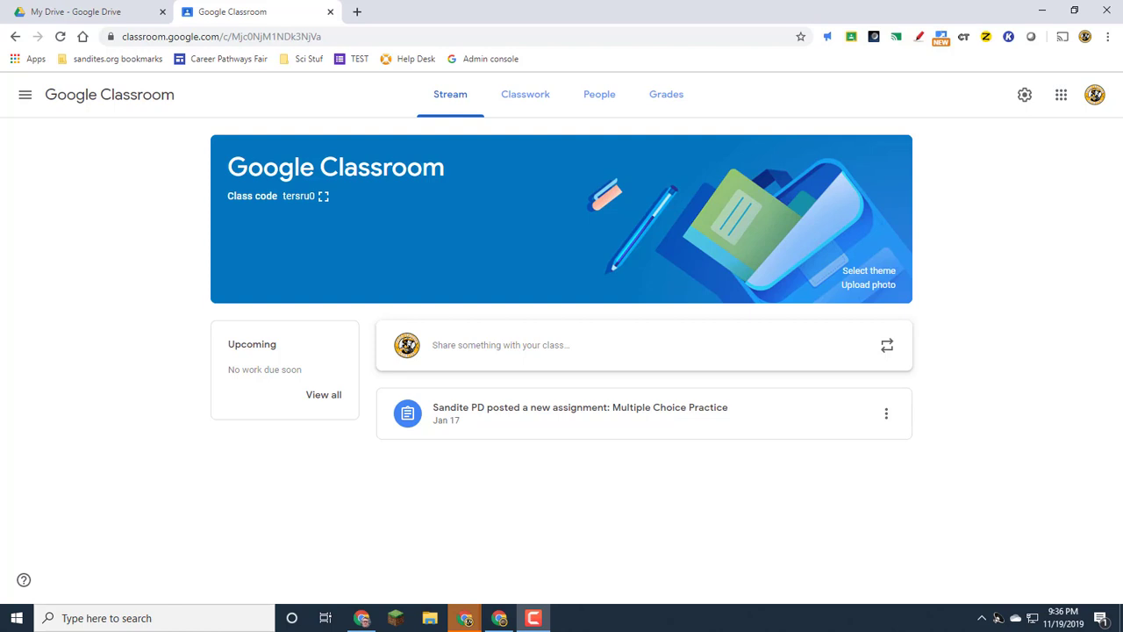
mouse_move(712, 510)
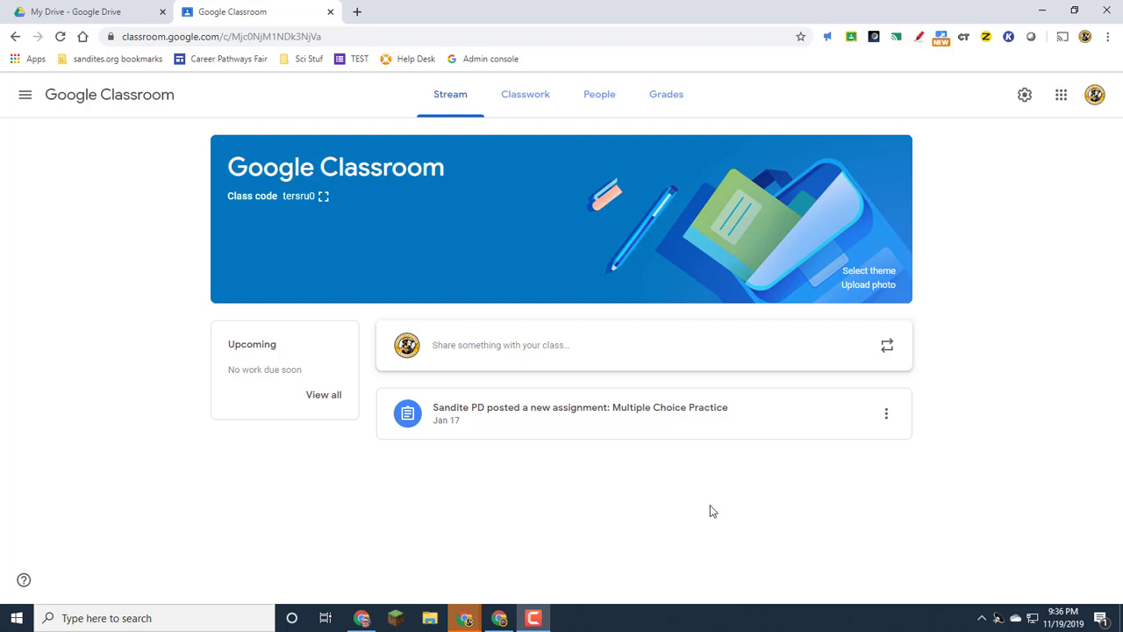
mouse_move(658, 465)
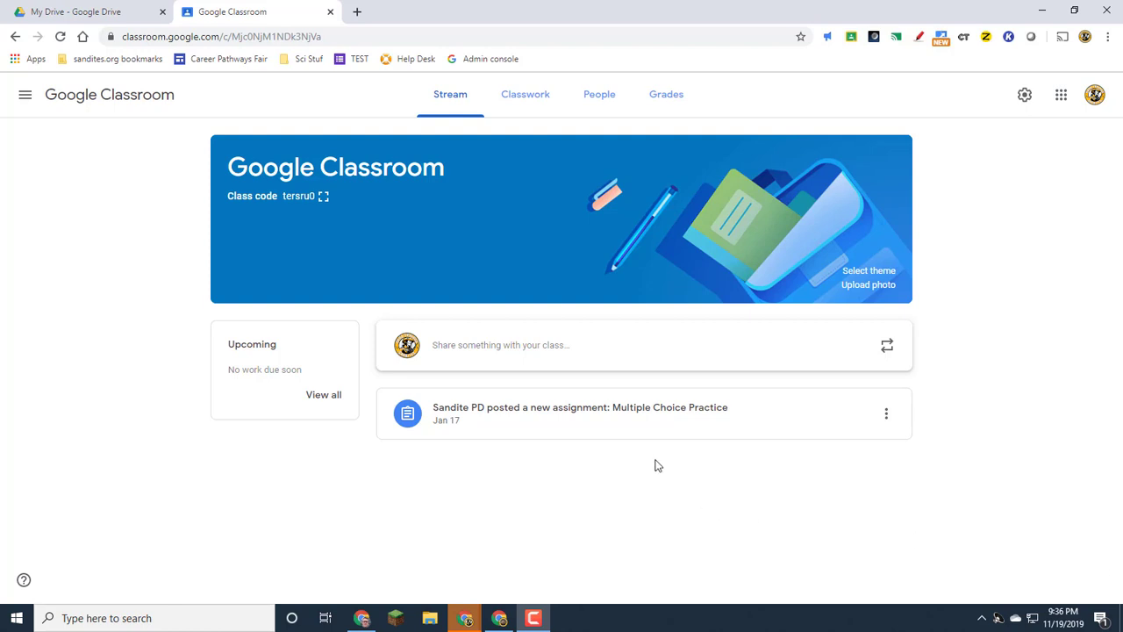
mouse_move(536, 109)
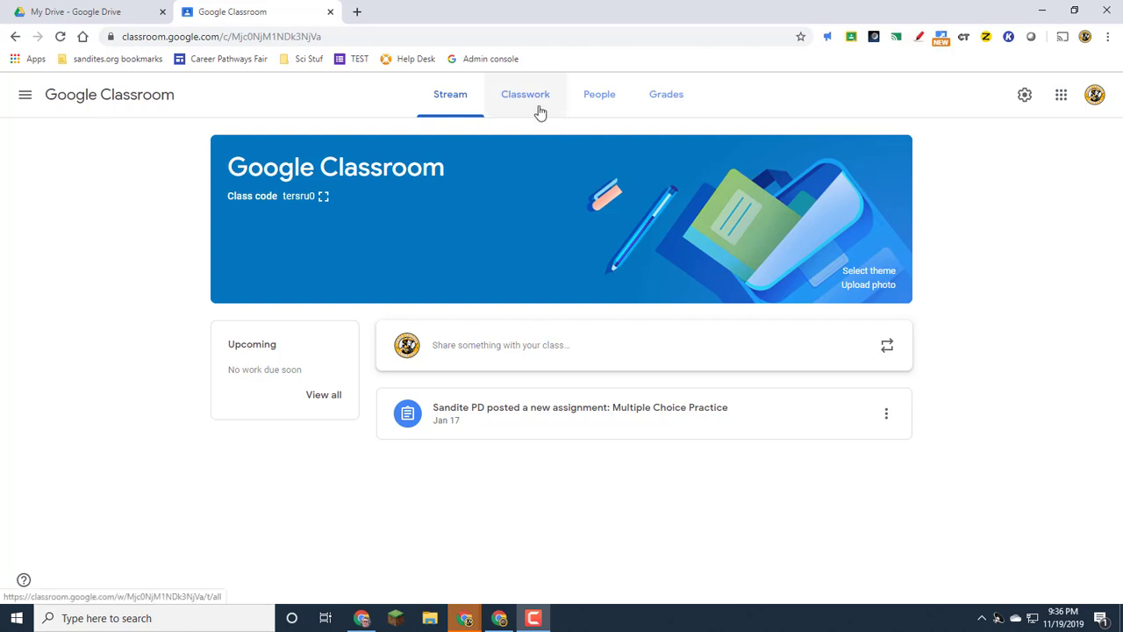
Step: Start a new assignment from Classwork titled 'Animal Cell Project'
click(525, 94)
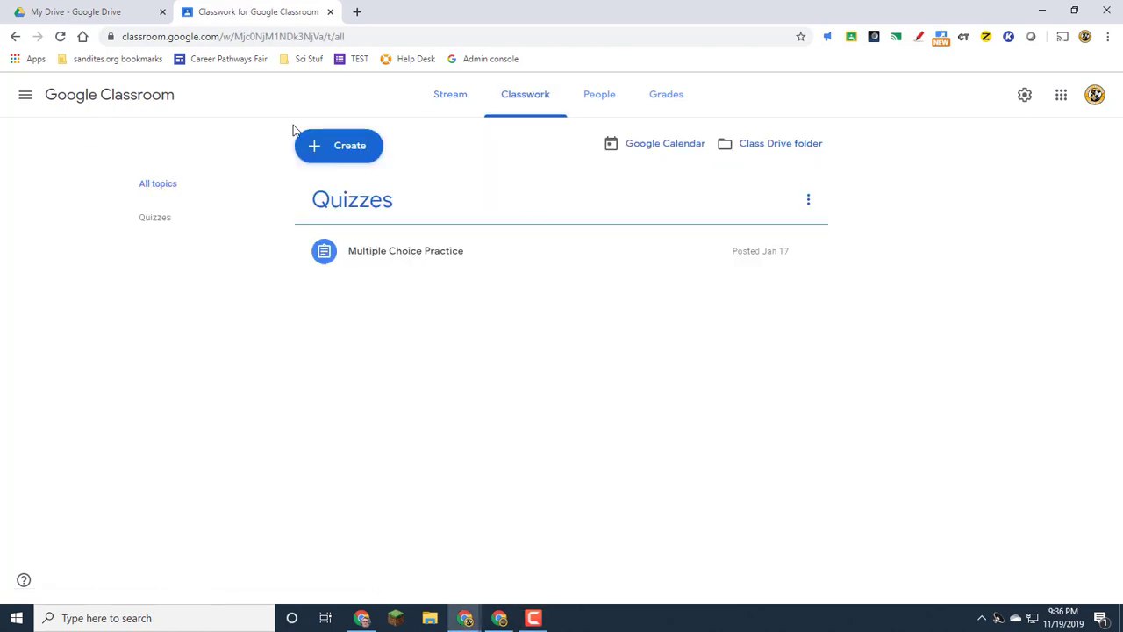
click(338, 145)
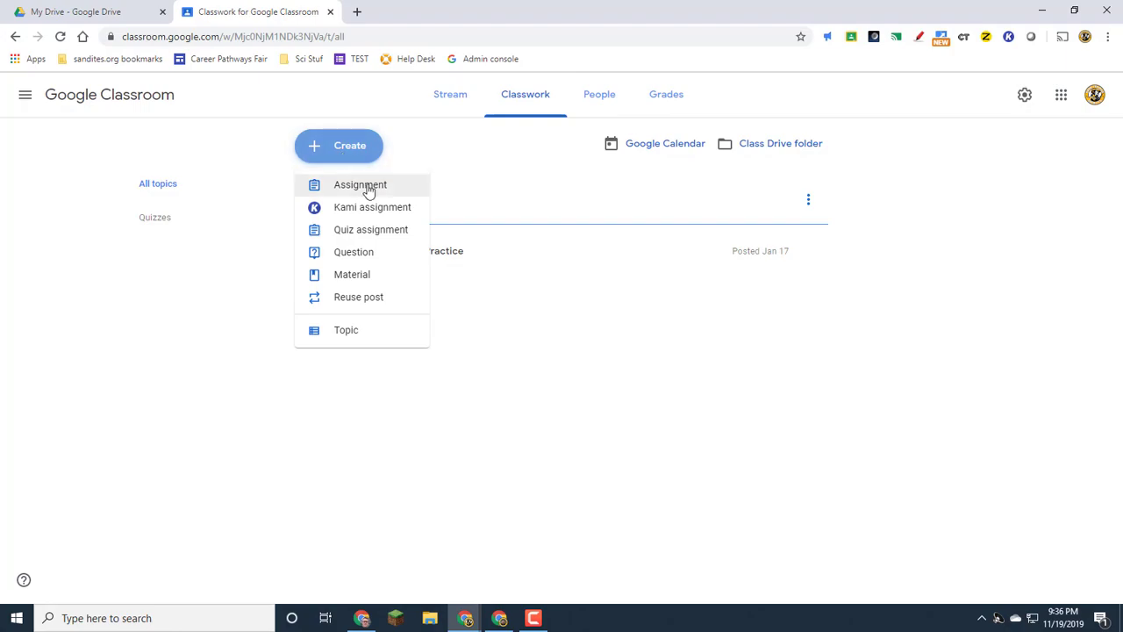
click(359, 184)
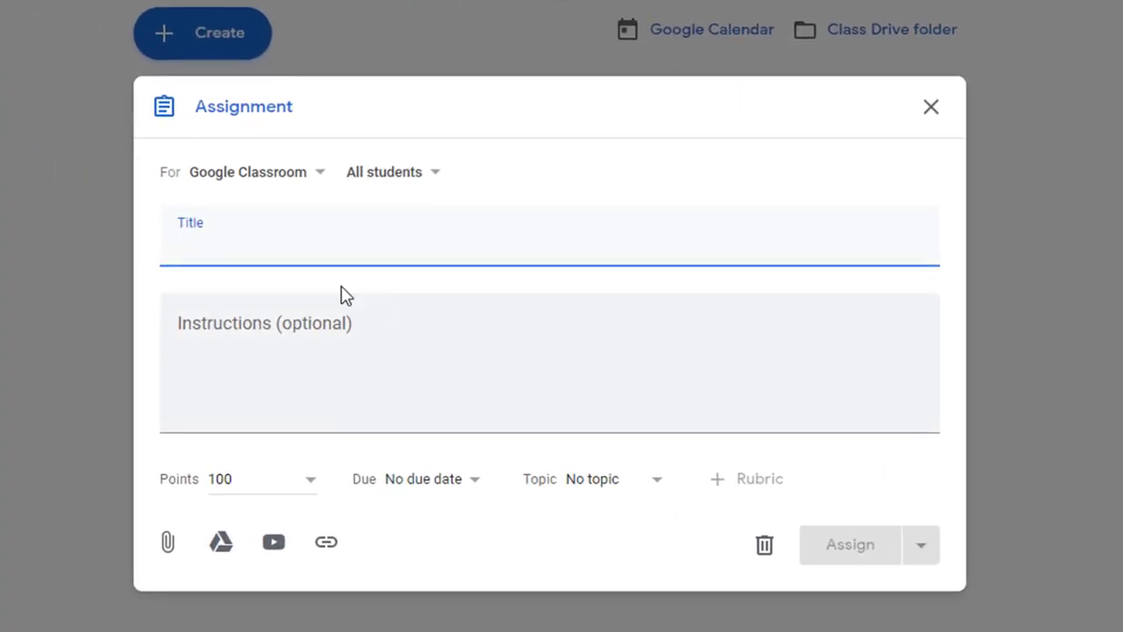
click(282, 248)
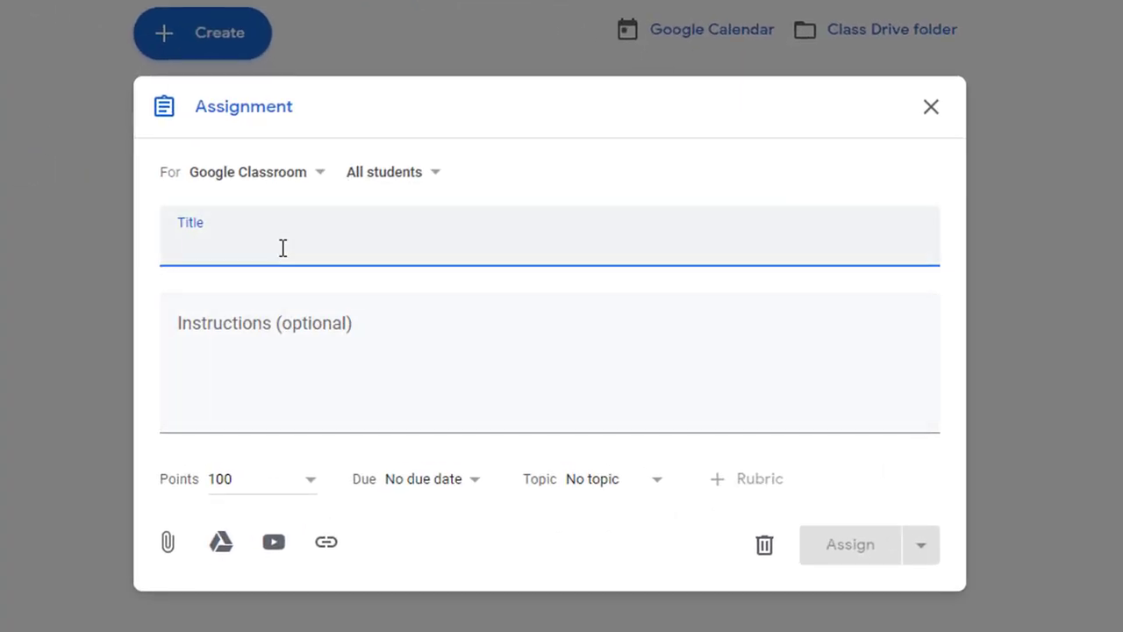
text(Animal Cell Project)
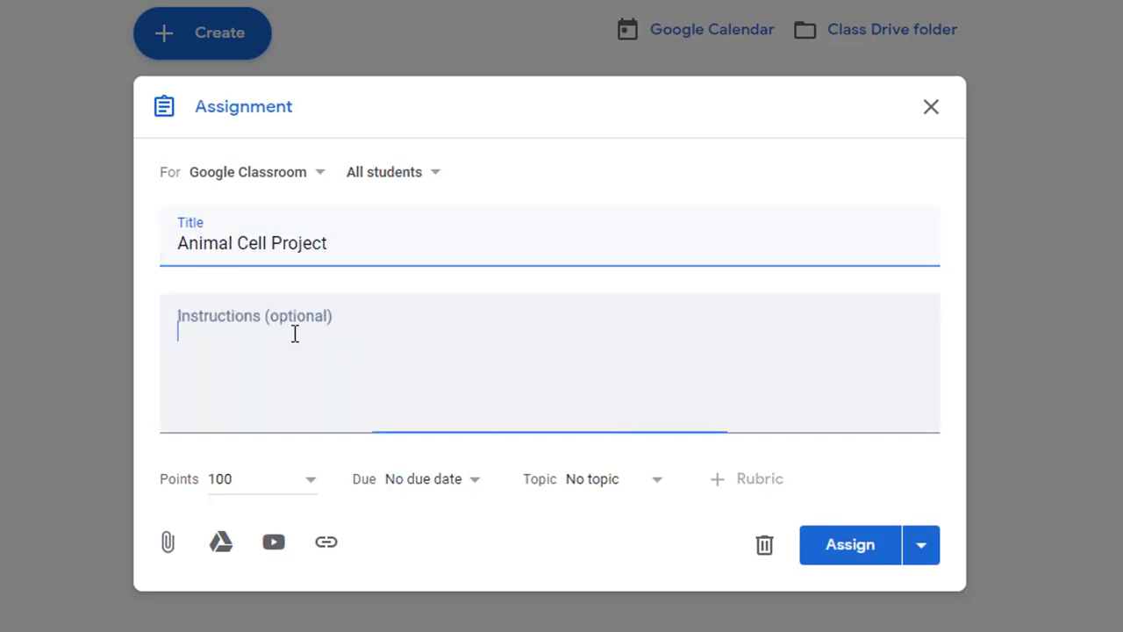
Step: Write instructions to review the rubric before submitting the Animal Cell Model
text(Instructions:  Review the rubric b)
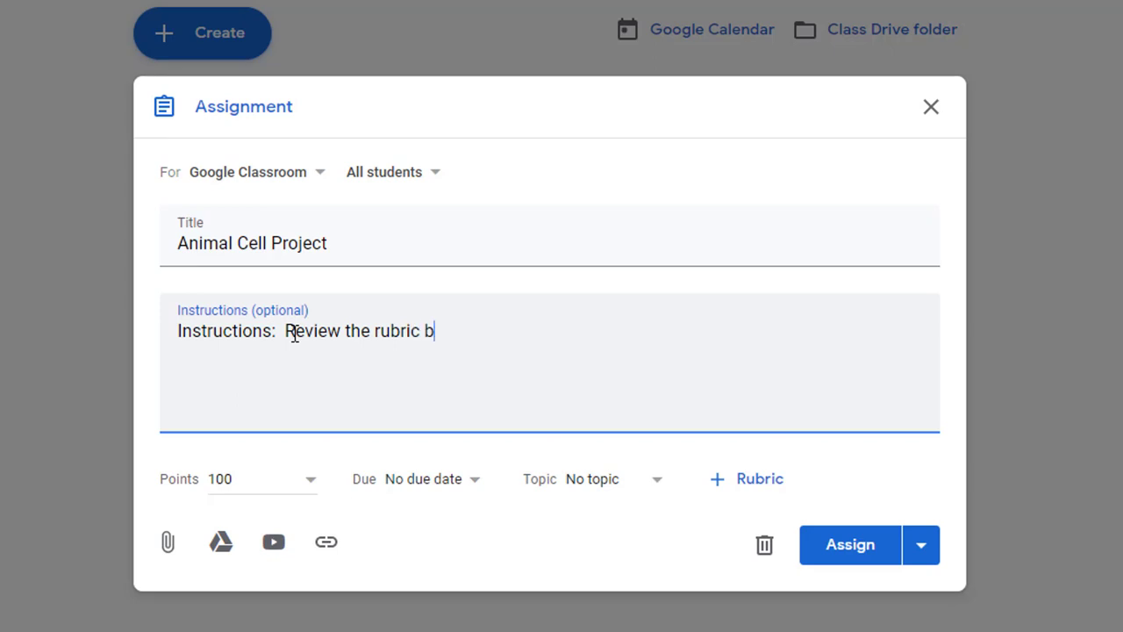
text(elow before sub)
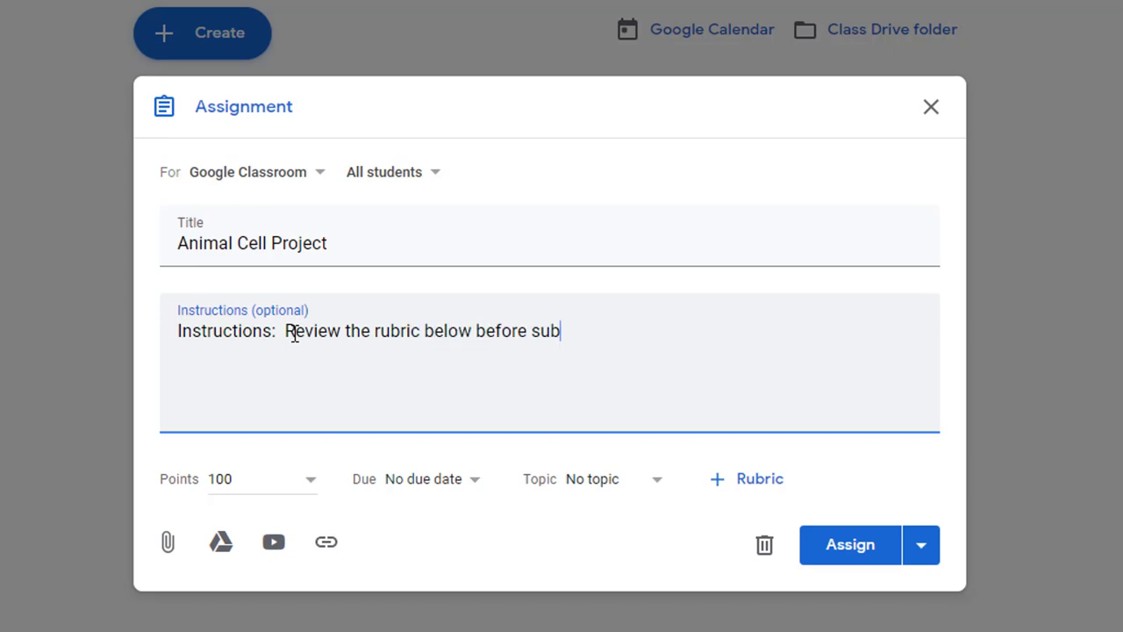
text(mitting your An)
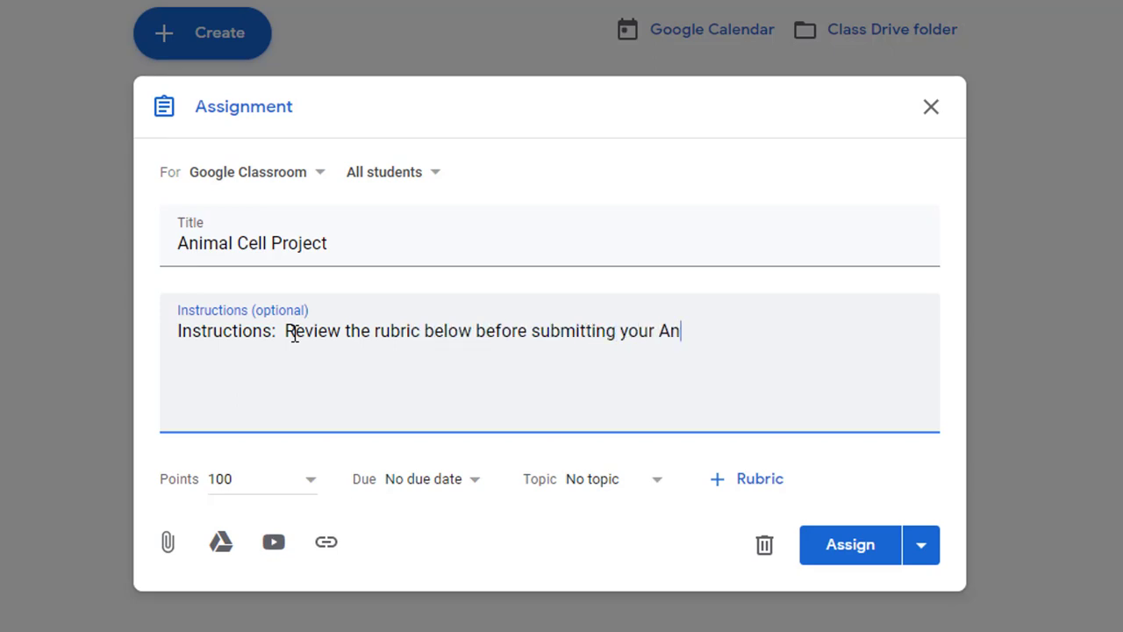
text(im)
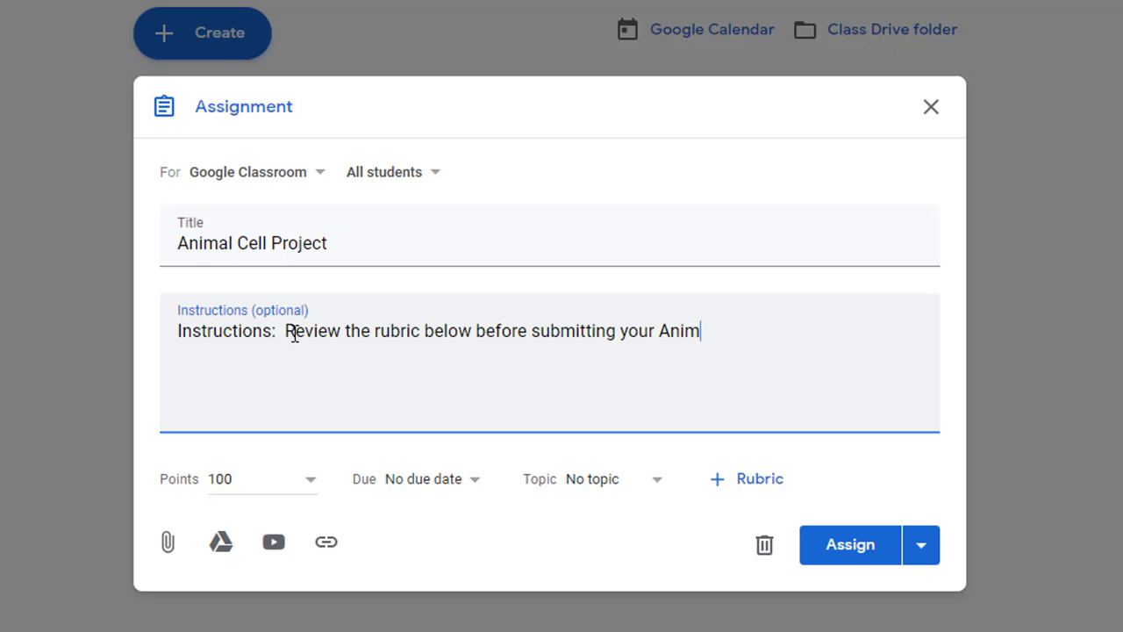
text(al Cell Model.)
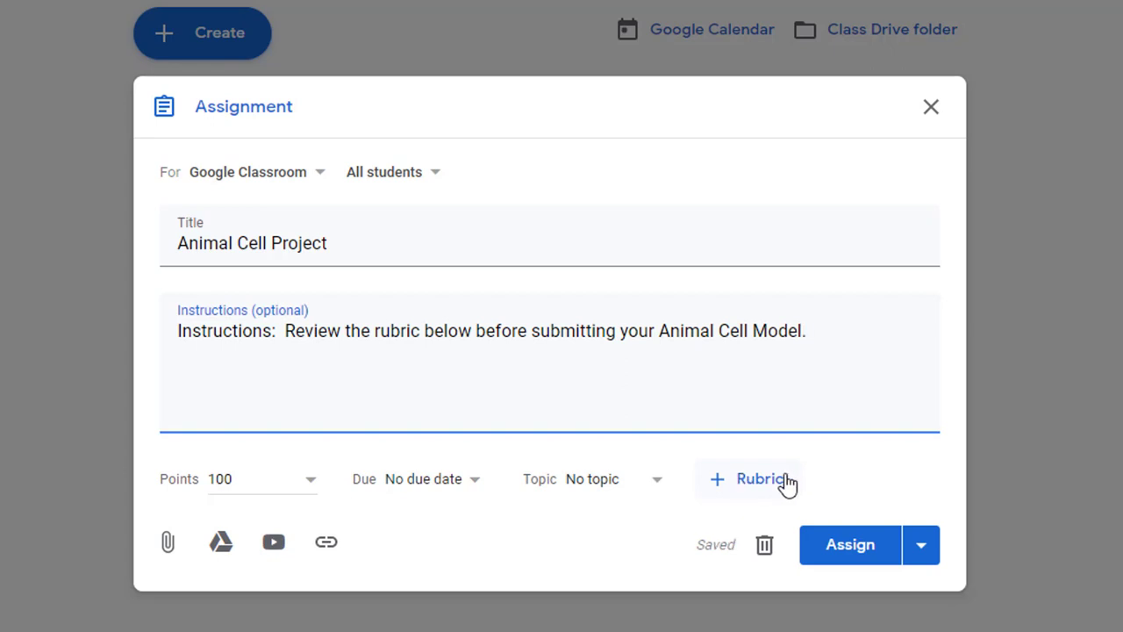
mouse_move(778, 496)
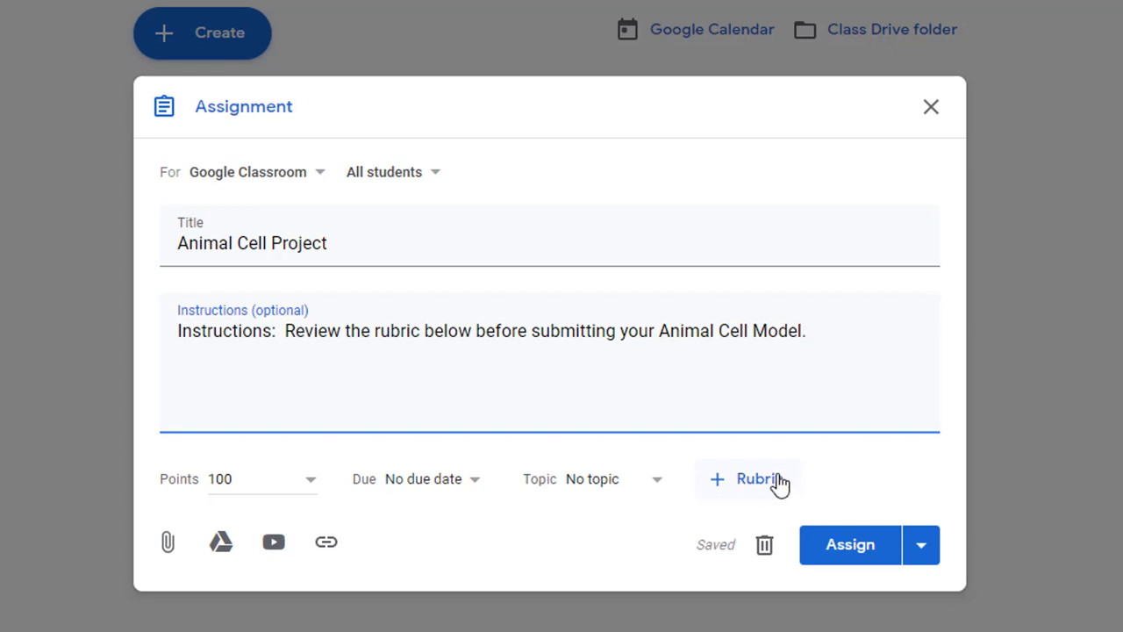
Step: Reuse the existing Animal Cell Project rubric, 2 criteria worth 20 points
click(754, 479)
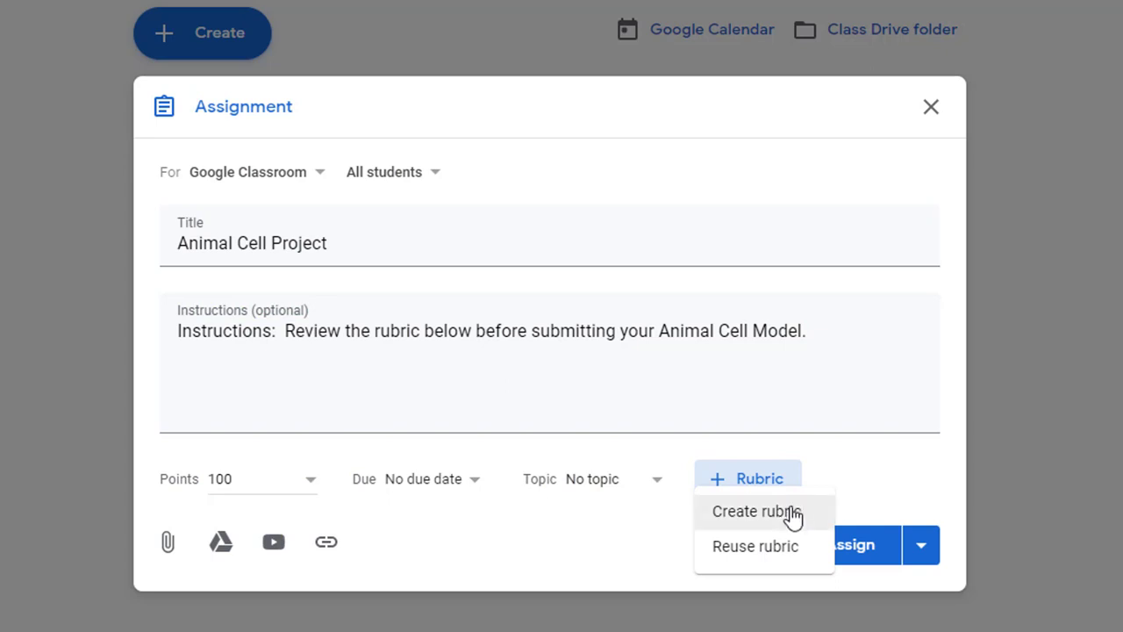
mouse_move(802, 553)
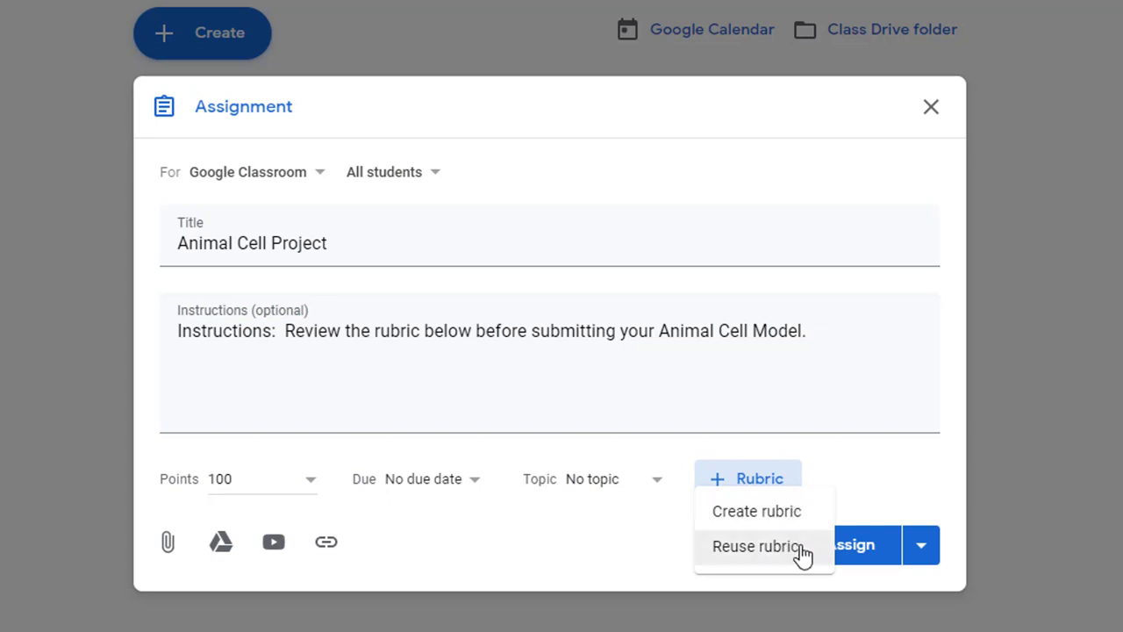
mouse_move(774, 549)
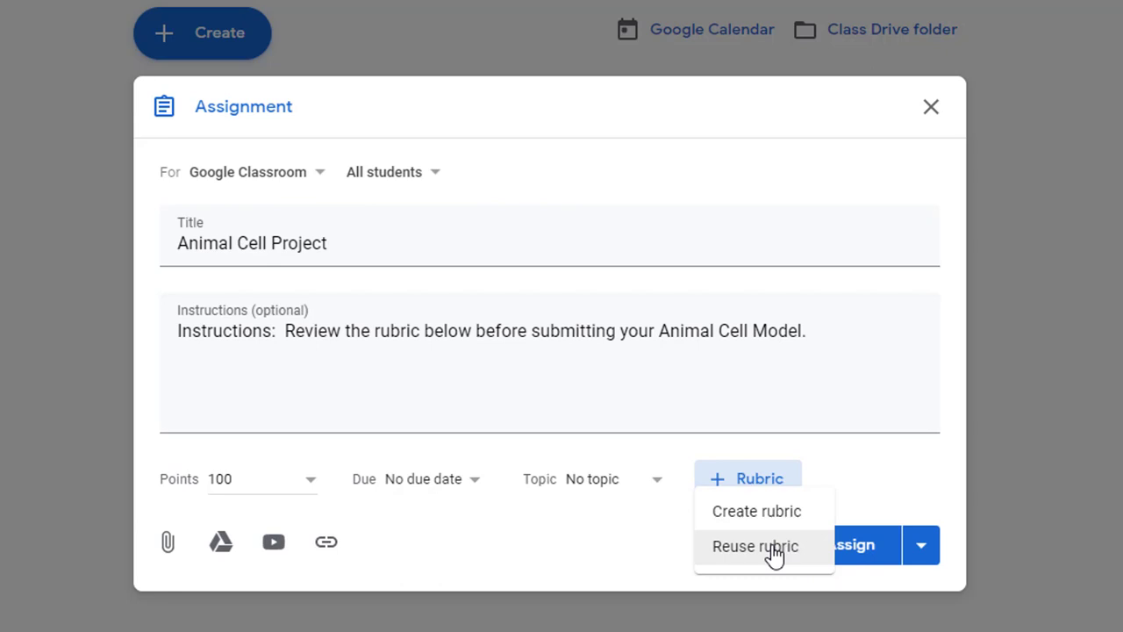
mouse_move(754, 575)
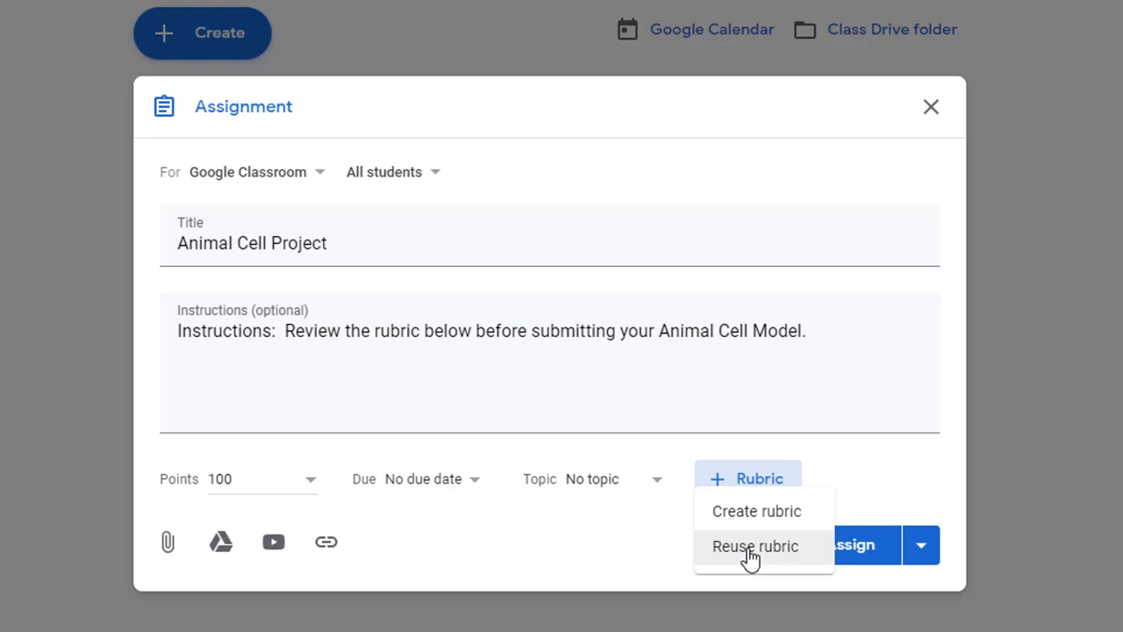
click(756, 546)
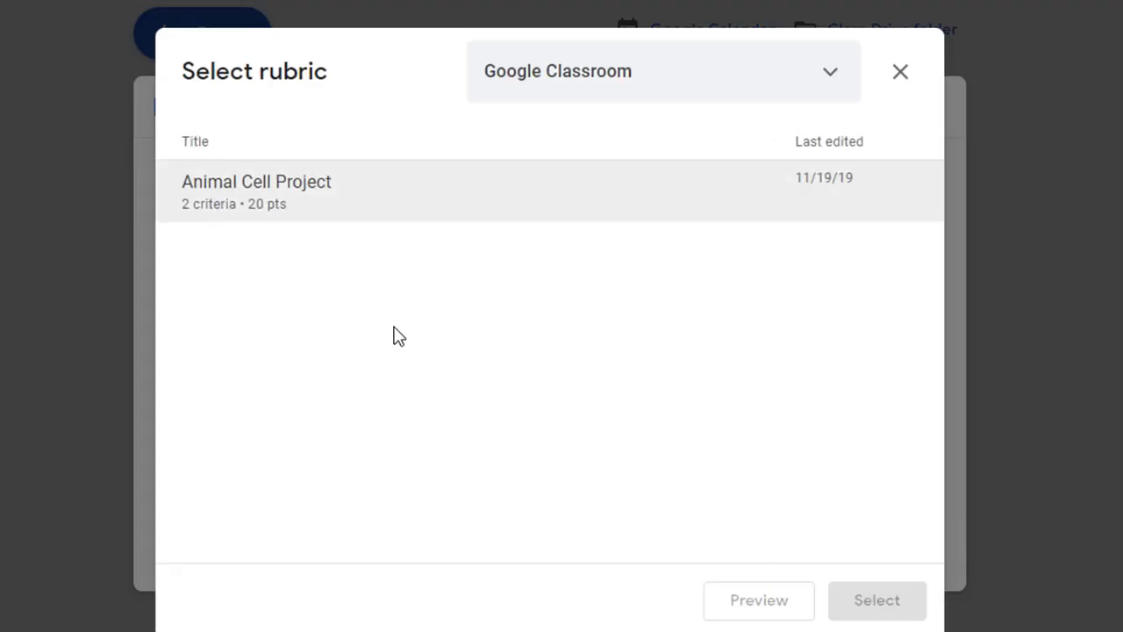
mouse_move(284, 203)
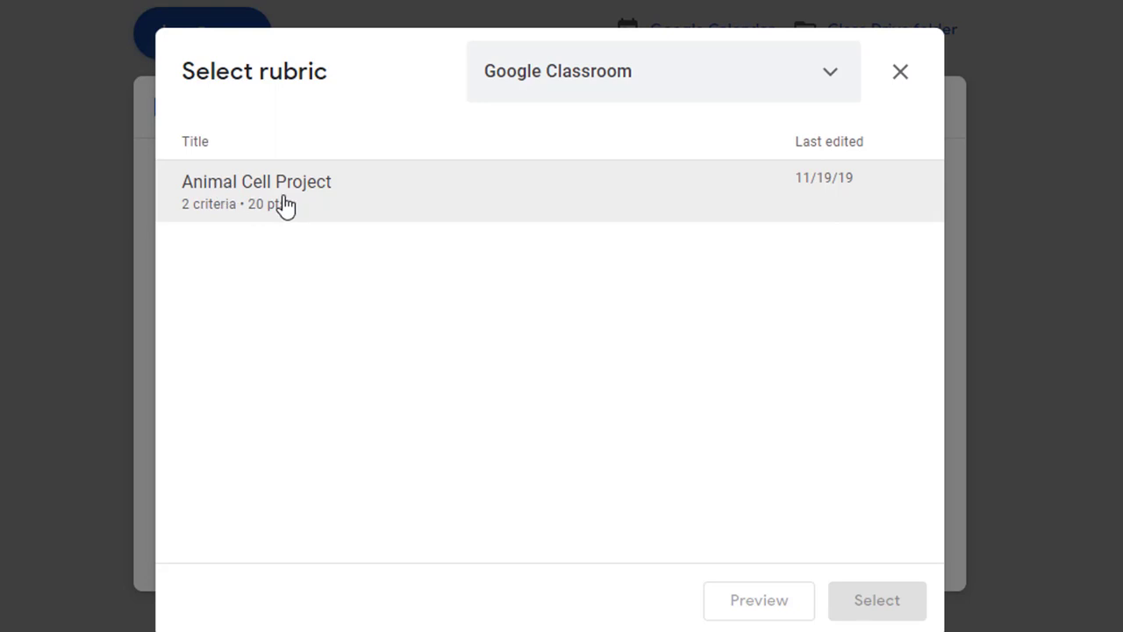
click(256, 182)
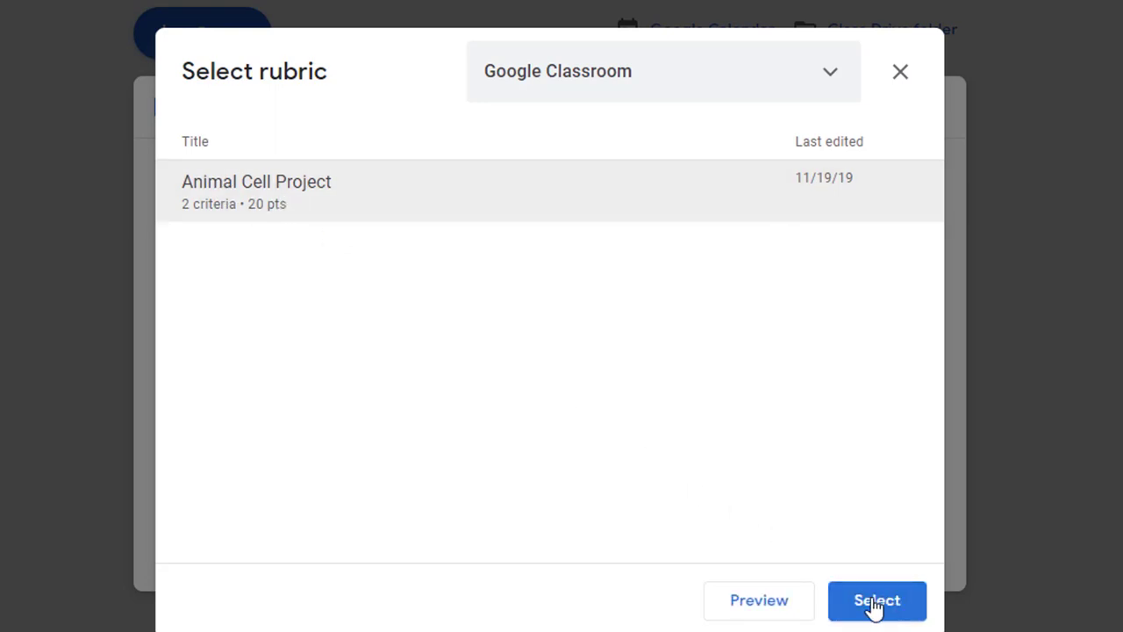
click(877, 600)
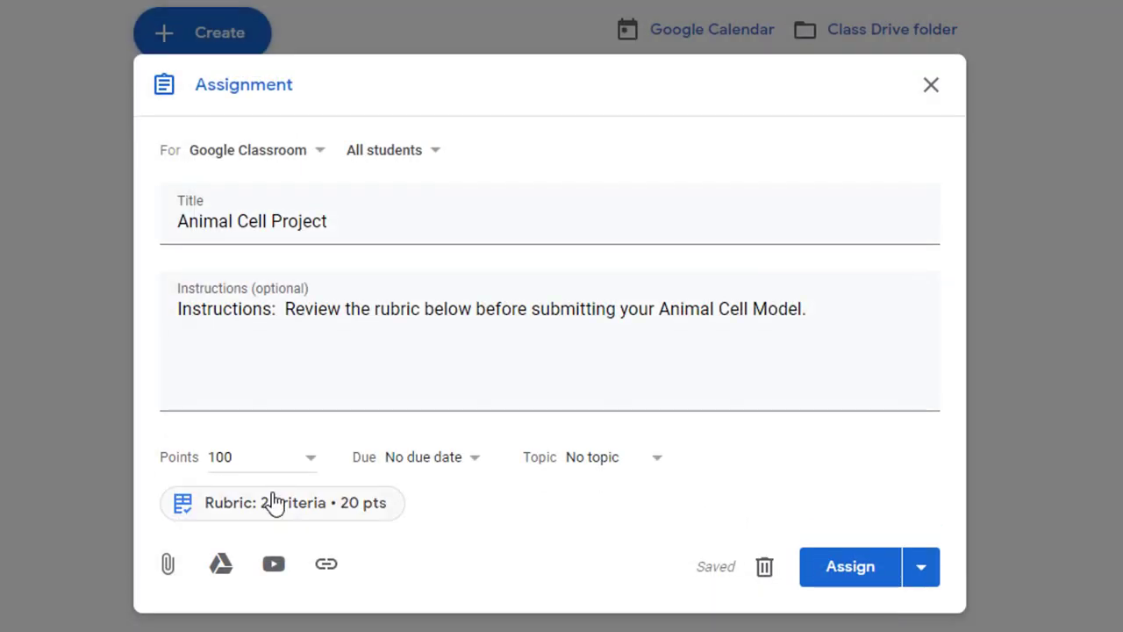
Step: Assign Animal Cell Project due November 20 under the Projects topic
click(237, 457)
text(20)
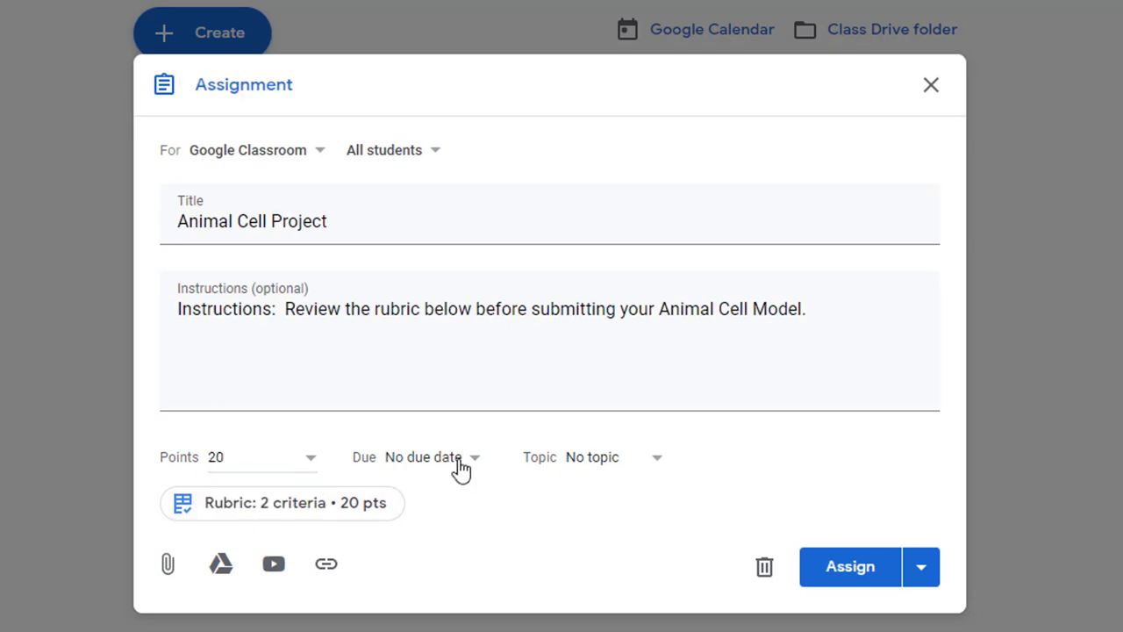
click(430, 457)
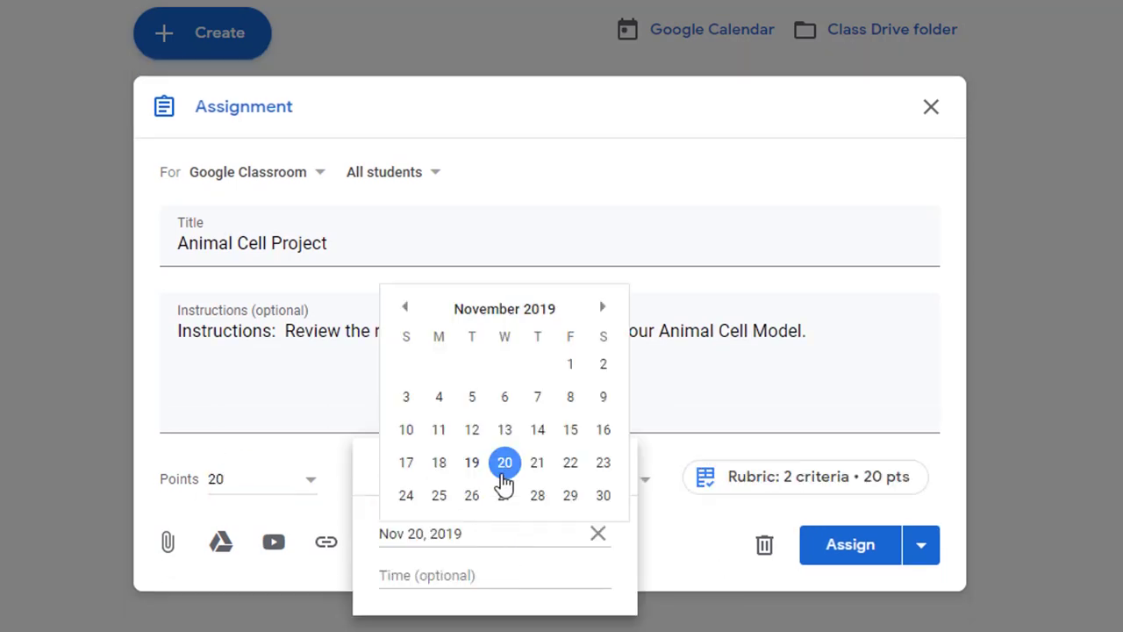
click(505, 463)
text(Projects)
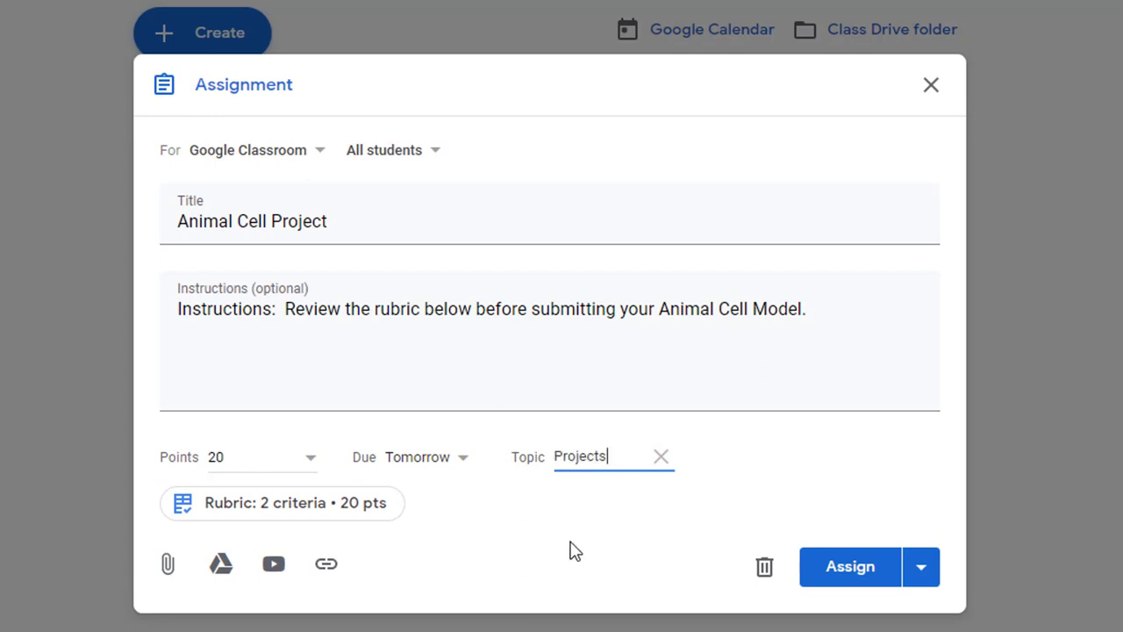
click(852, 566)
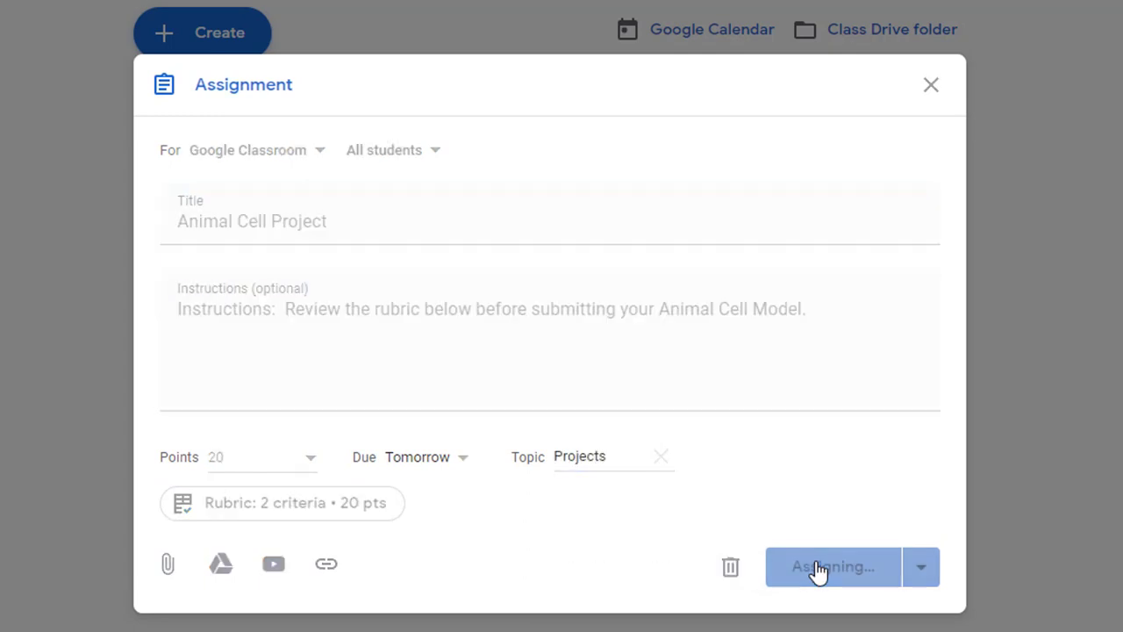
click(832, 566)
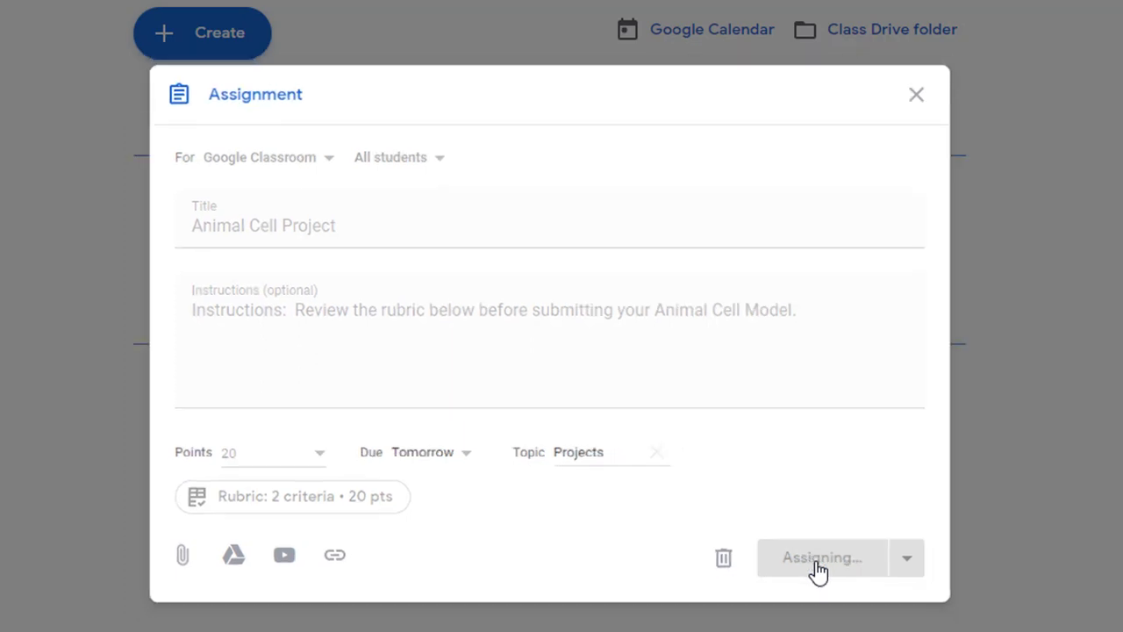
click(821, 557)
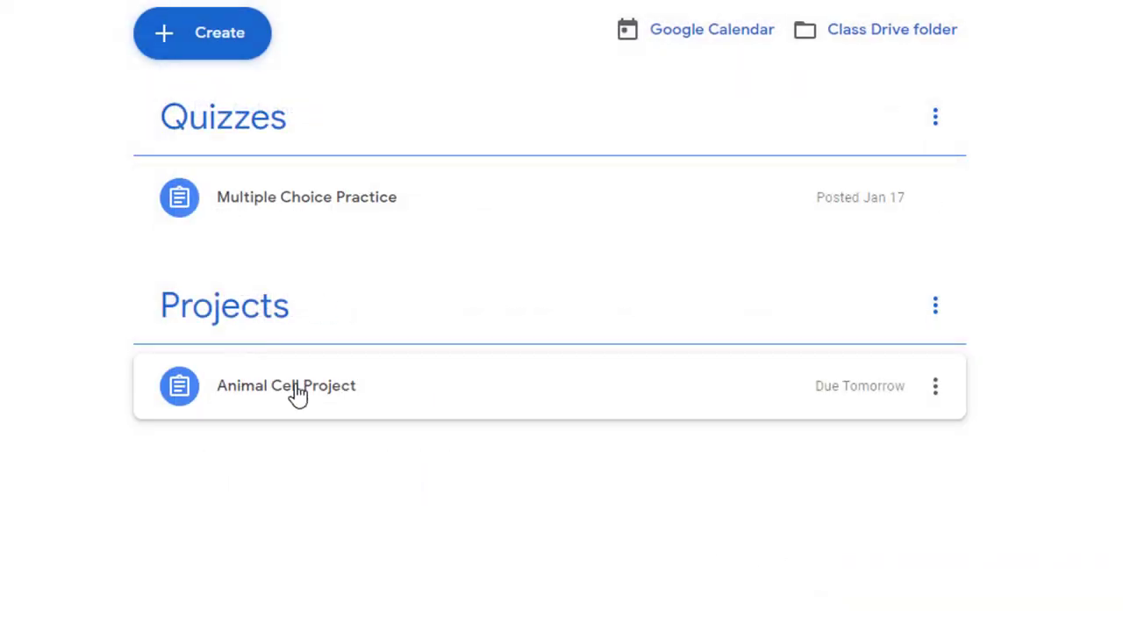
Step: Open Animal Cell Project as the student and expand the Appearance and Creativity rating levels
click(286, 385)
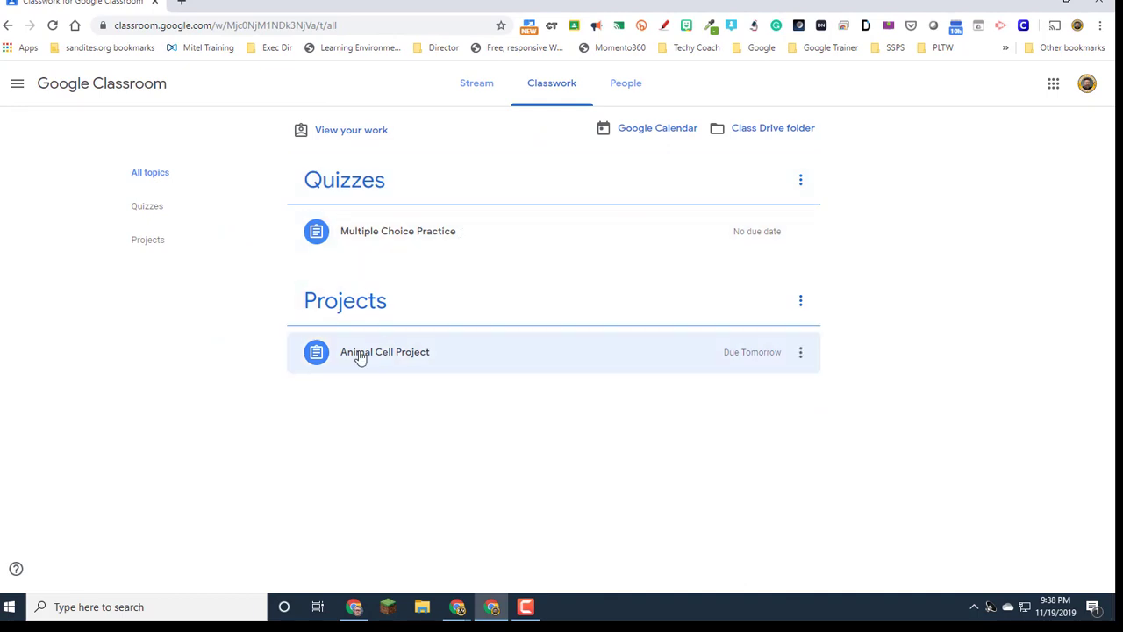
click(384, 352)
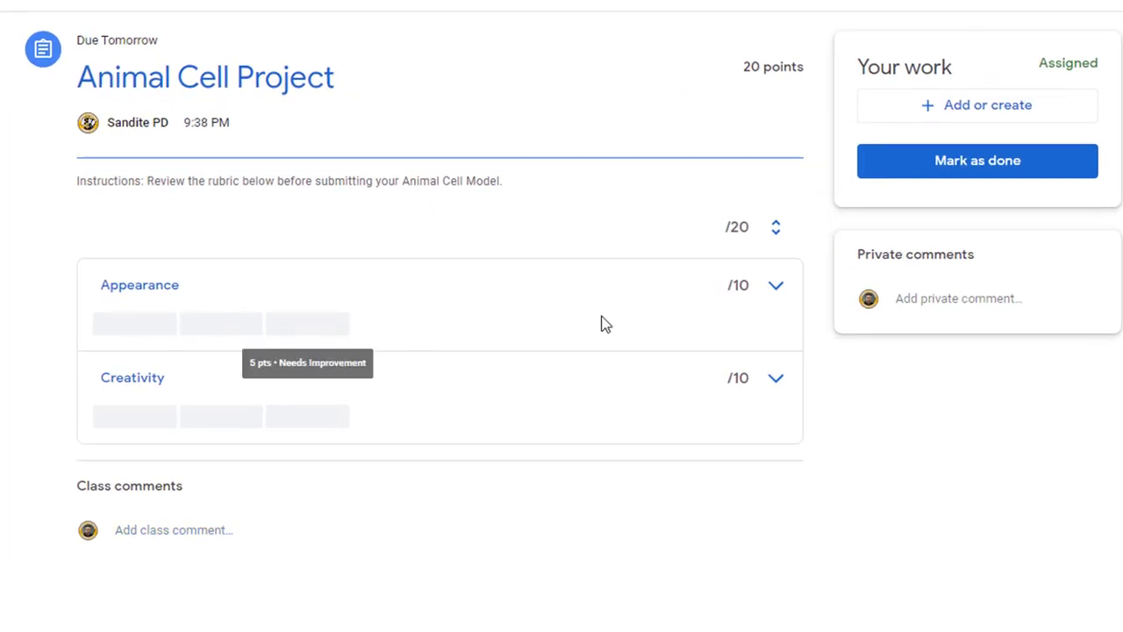
mouse_move(431, 330)
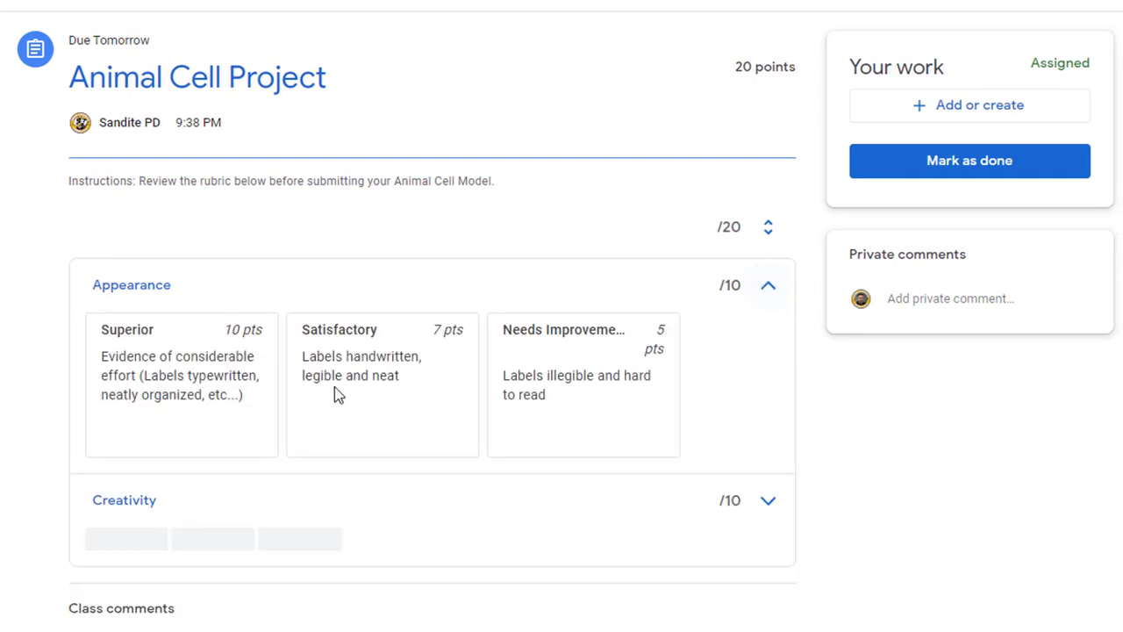
mouse_move(616, 384)
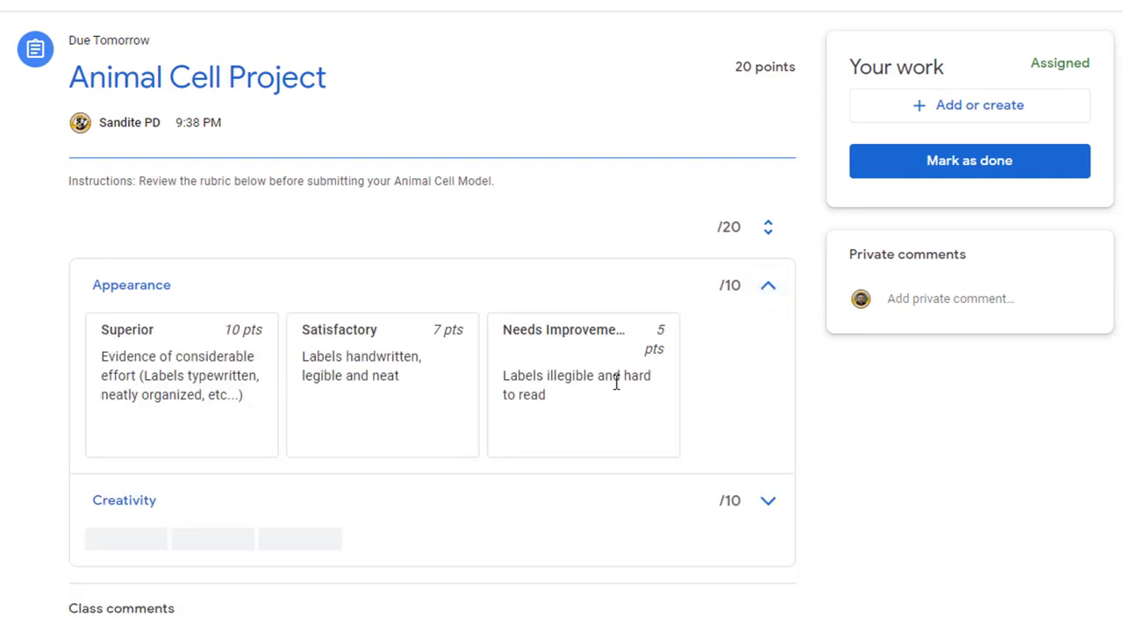
click(775, 285)
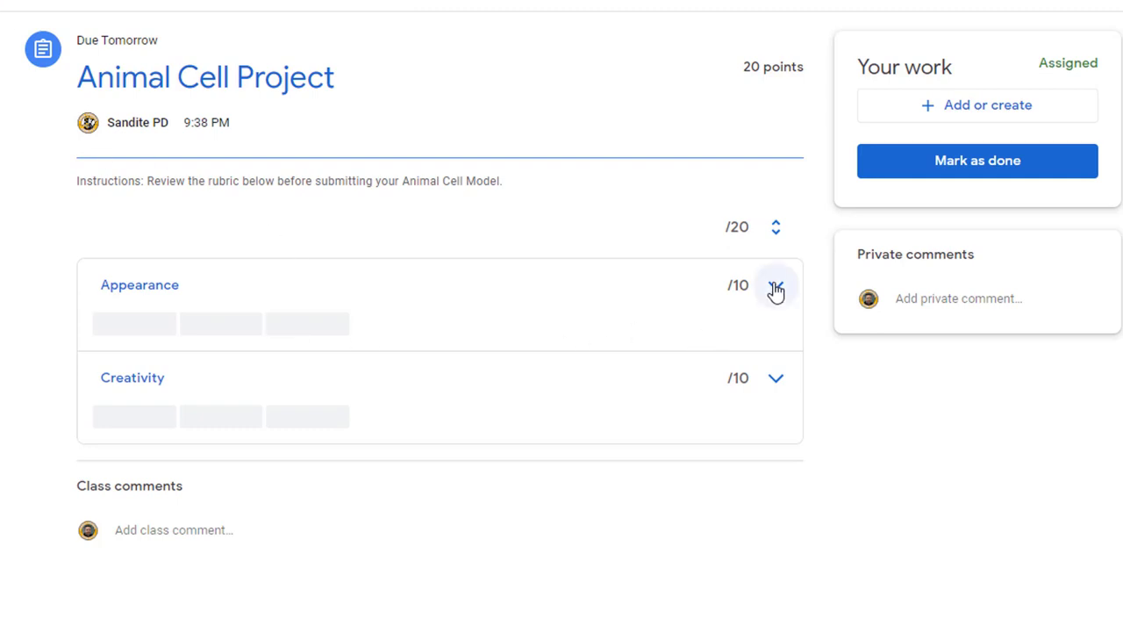
click(775, 286)
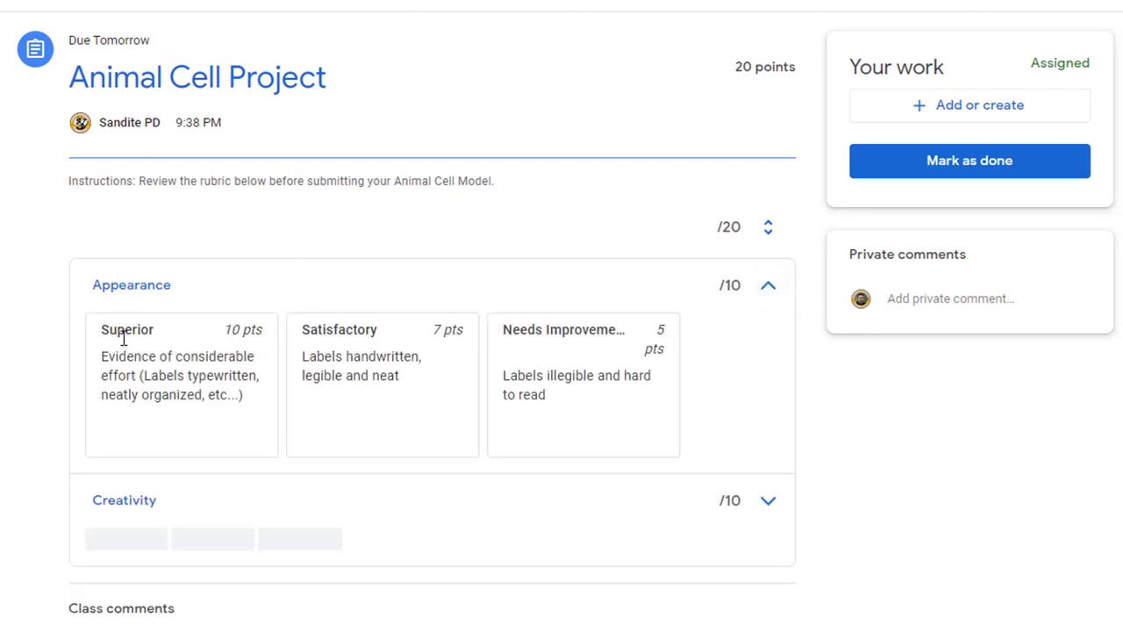
mouse_move(184, 342)
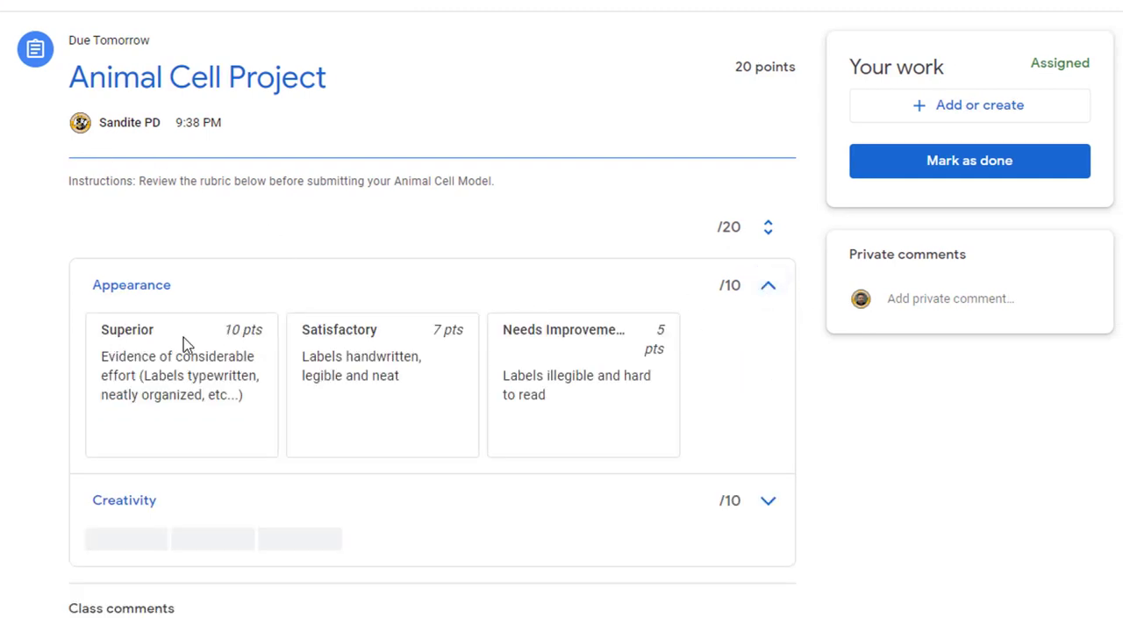
mouse_move(245, 334)
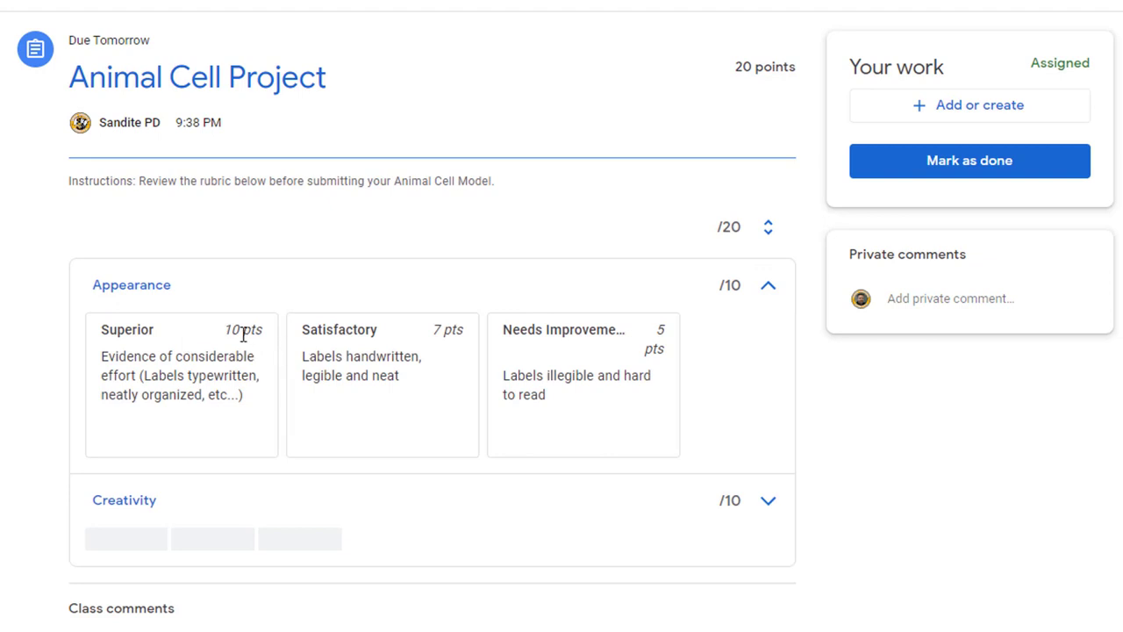
mouse_move(366, 393)
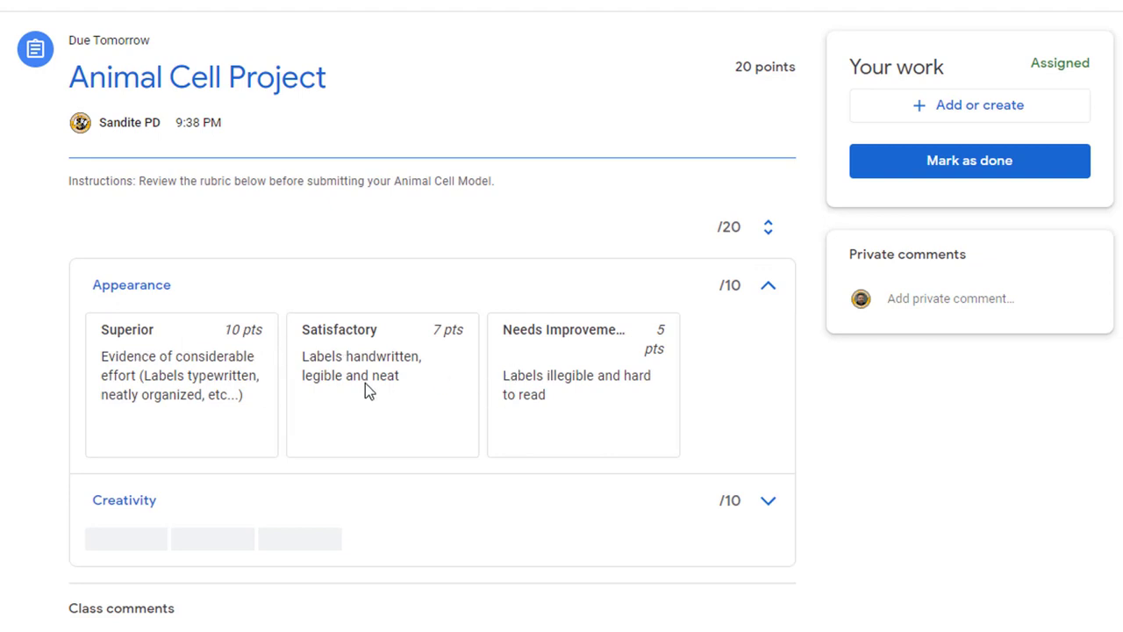
mouse_move(768, 500)
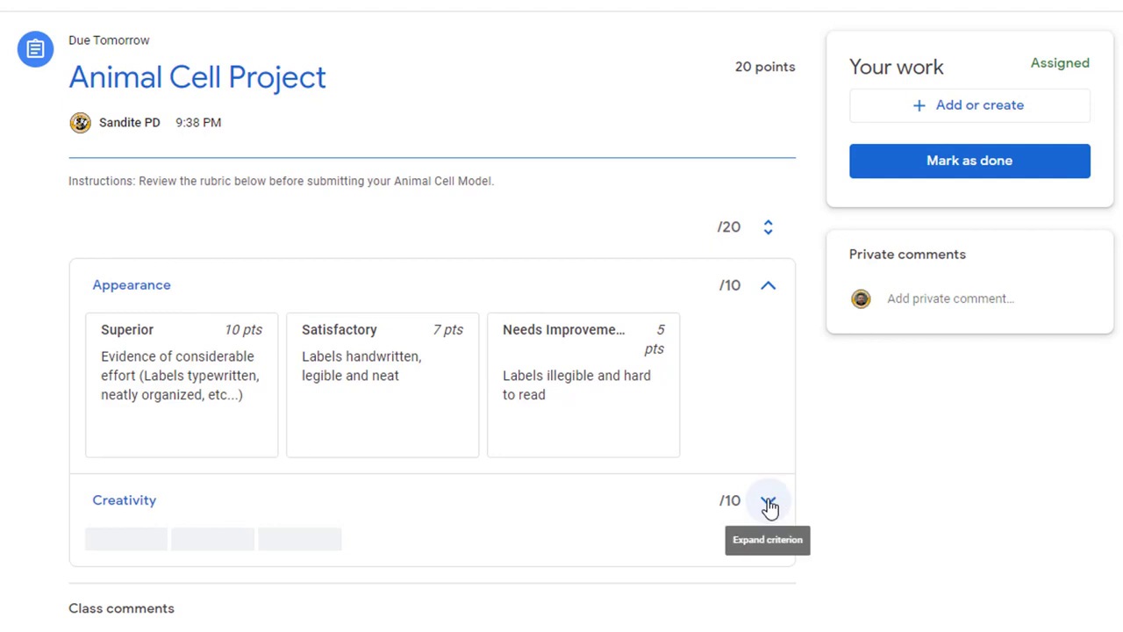
click(768, 501)
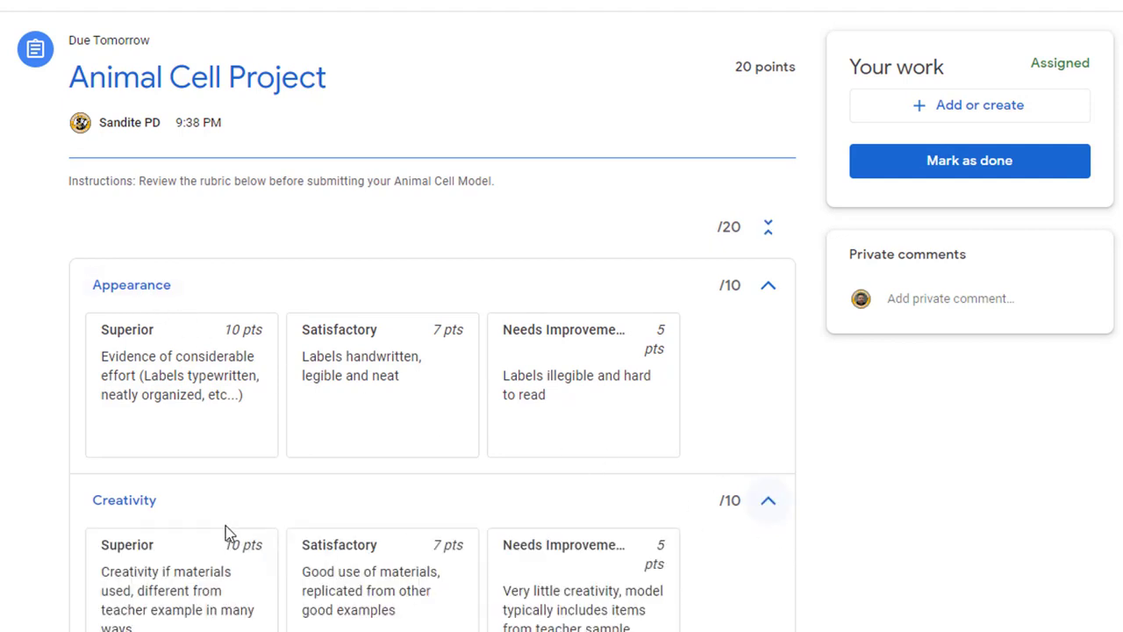
scroll(down, 3)
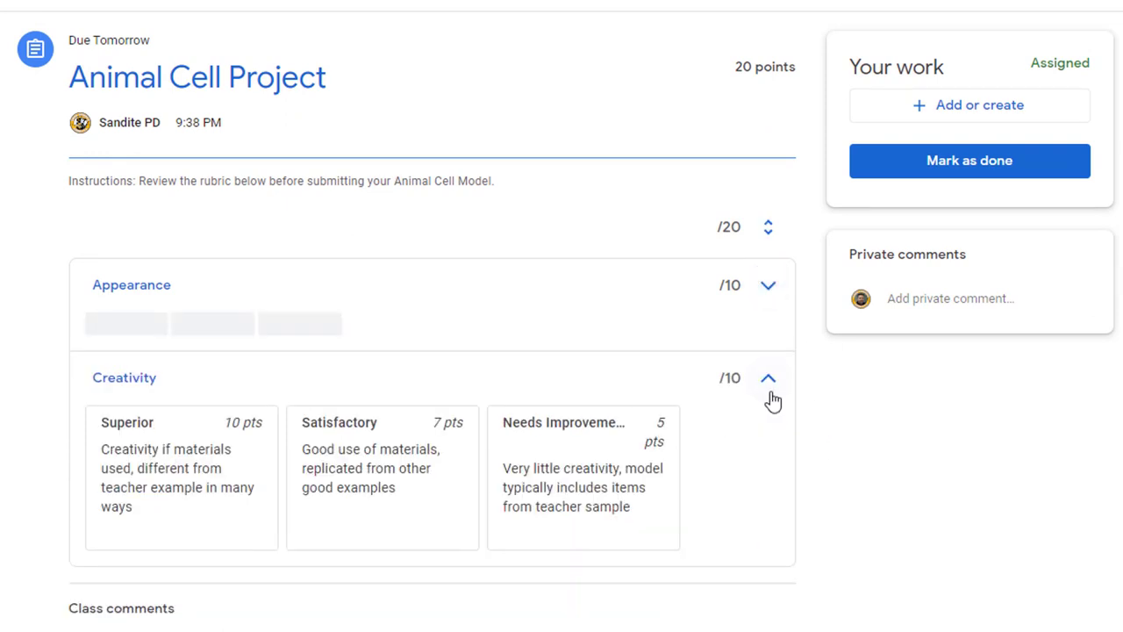
Step: Collapse Creativity, attach the Google Doc, and confirm turning in the work
click(767, 378)
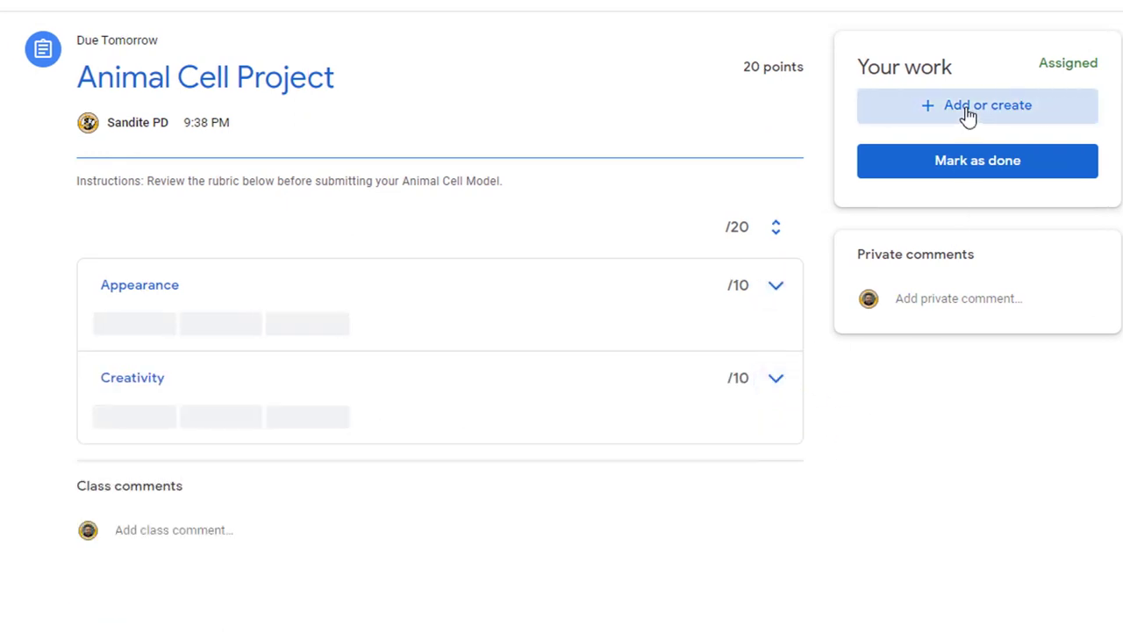
click(977, 105)
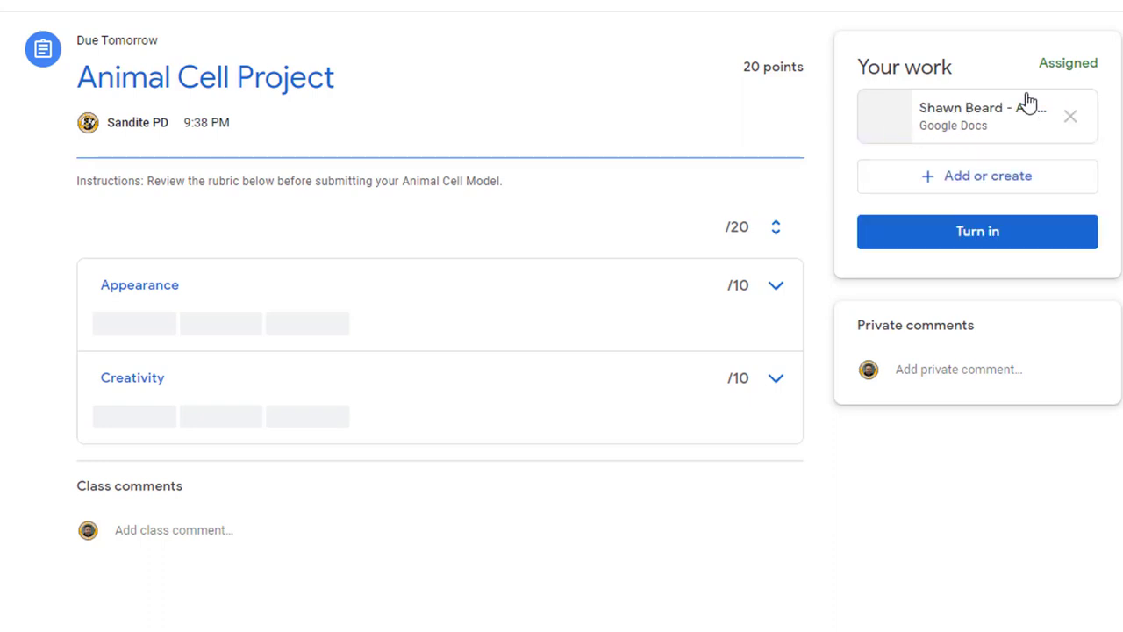
click(978, 231)
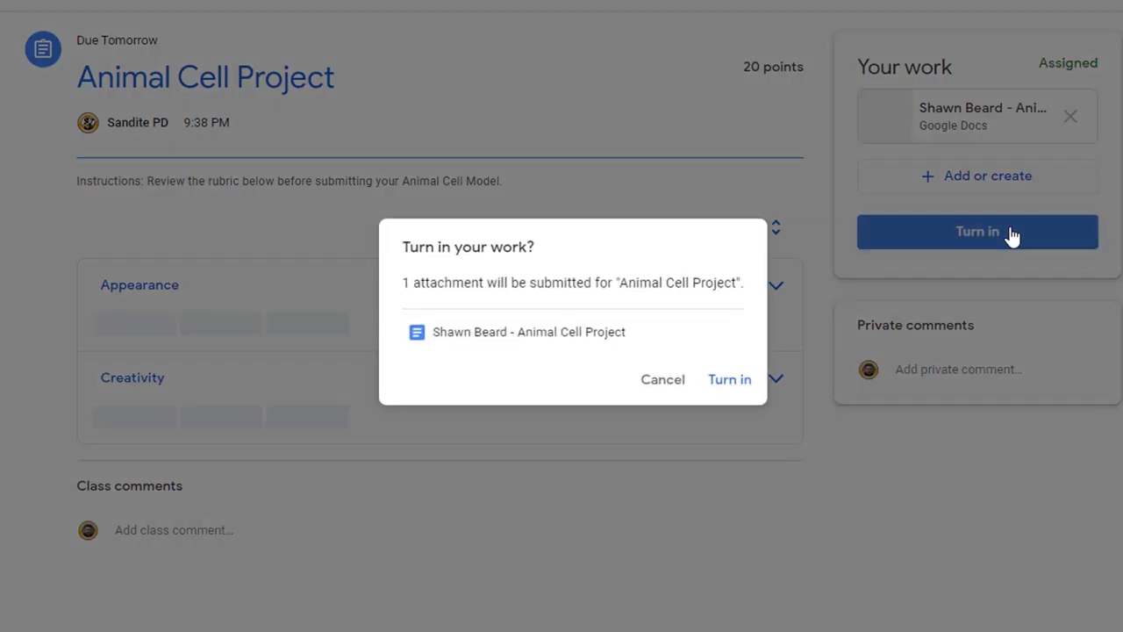
click(729, 379)
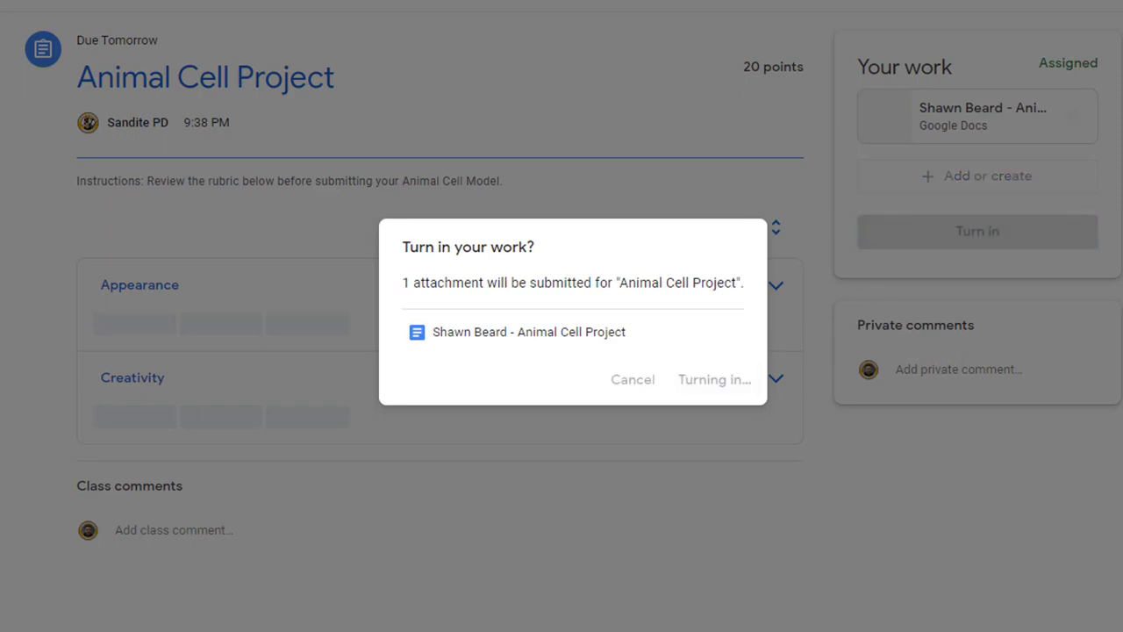
click(714, 379)
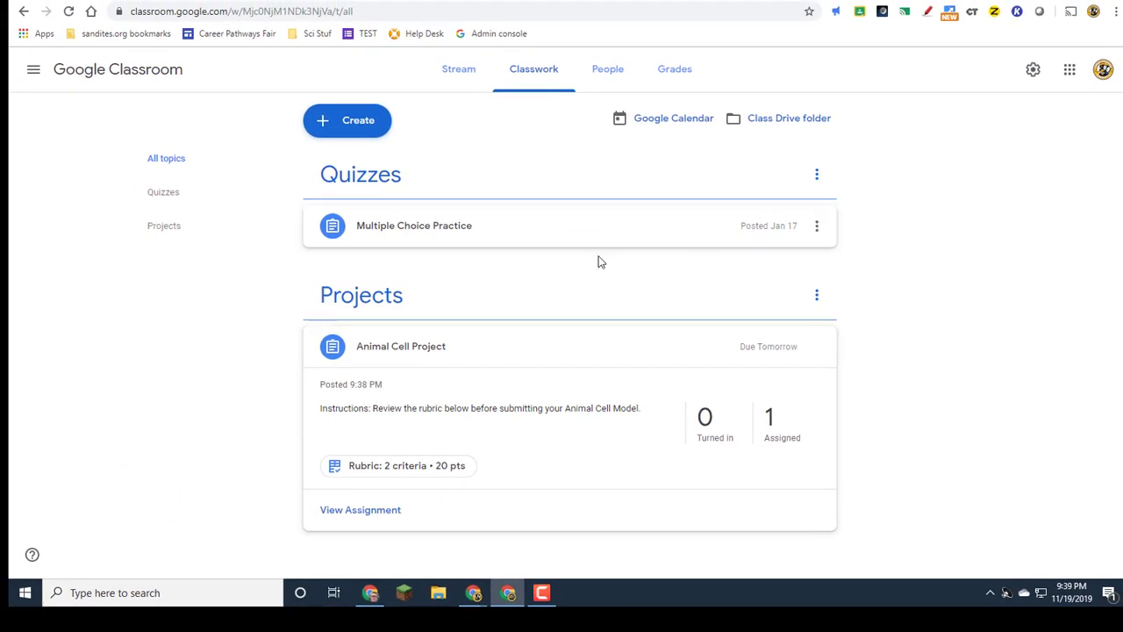
mouse_move(297, 139)
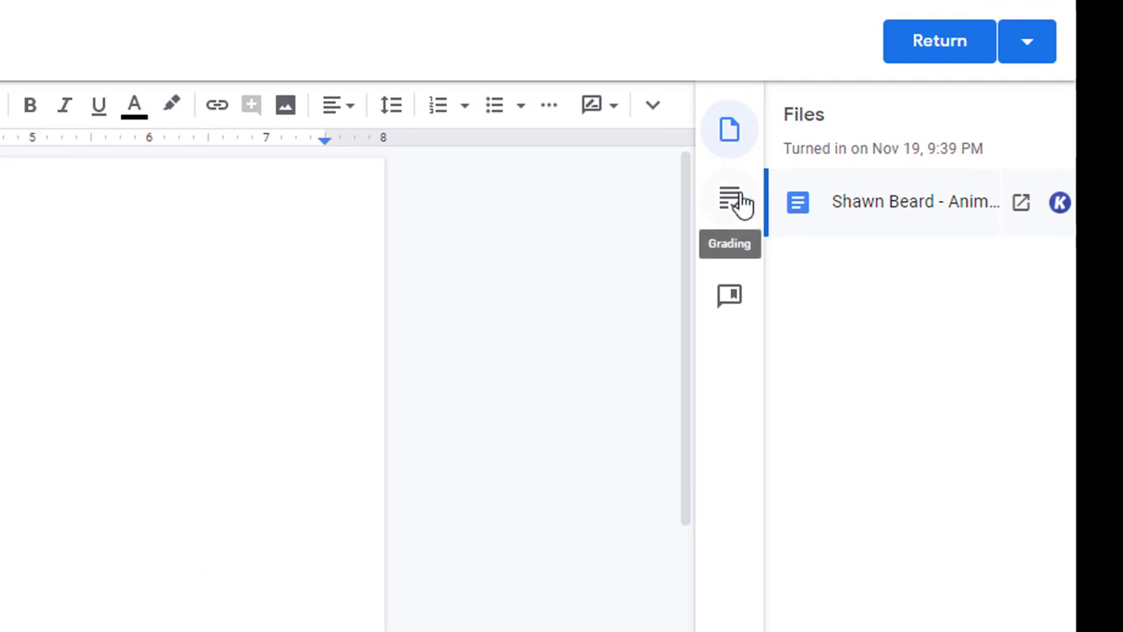
Step: Score Appearance 7 and Creativity 5, set the grade to 12/20, and start returning it
click(729, 198)
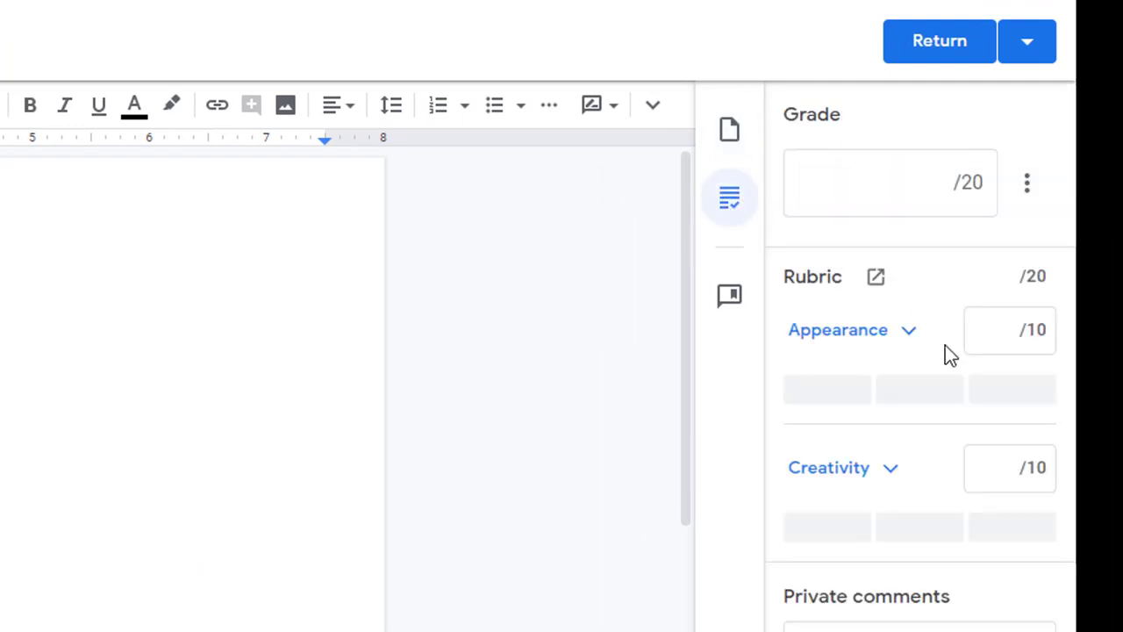
mouse_move(893, 342)
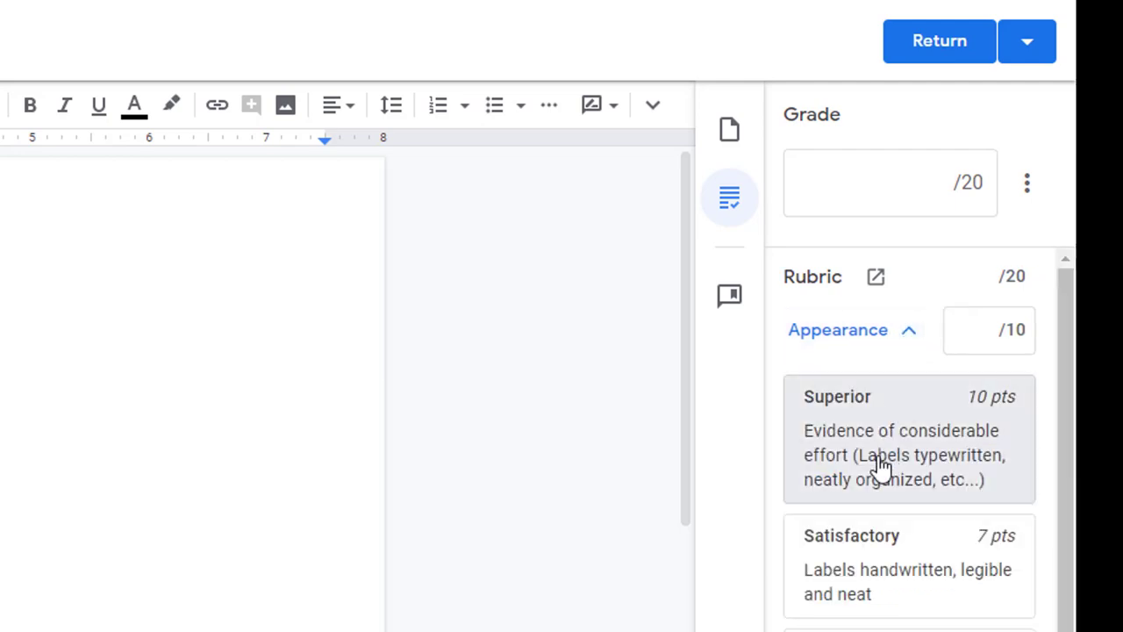
mouse_move(891, 421)
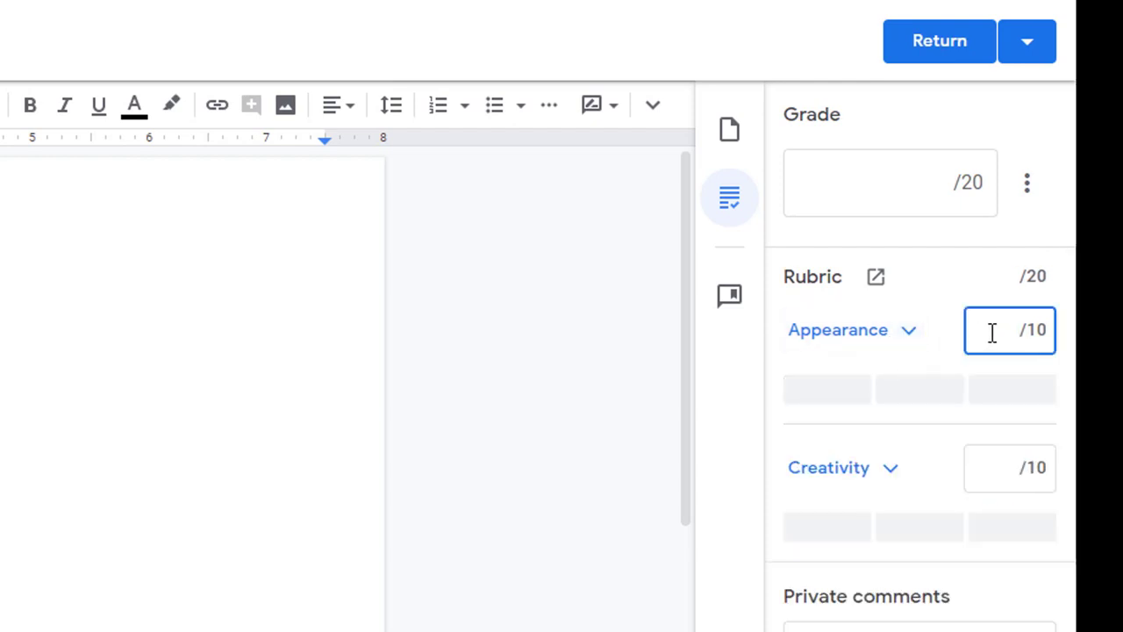
text(7)
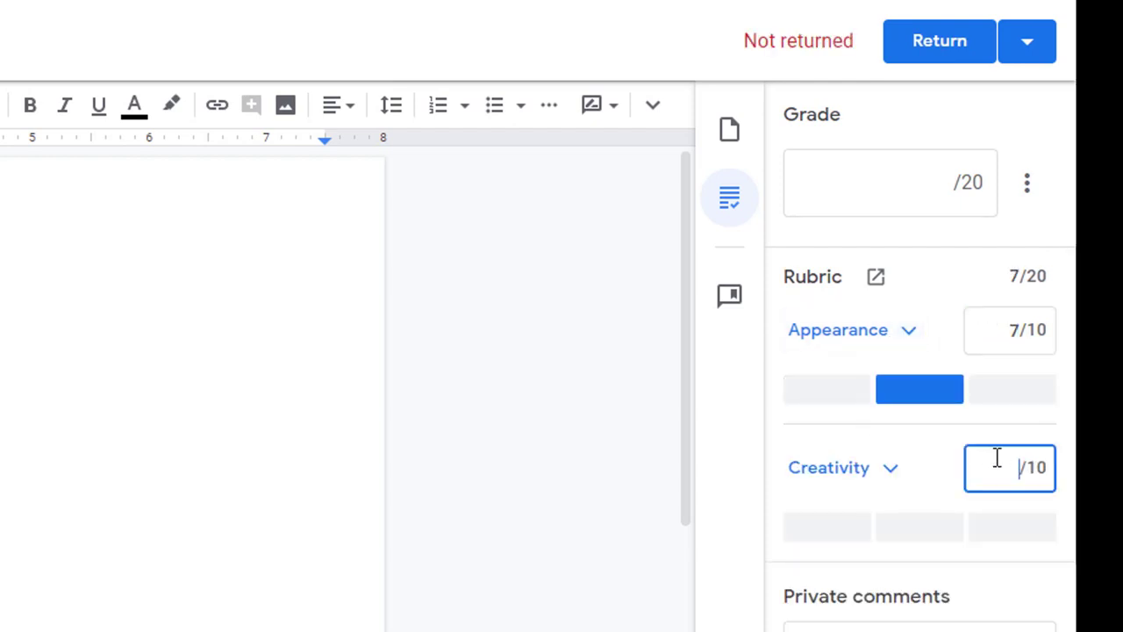
text(5)
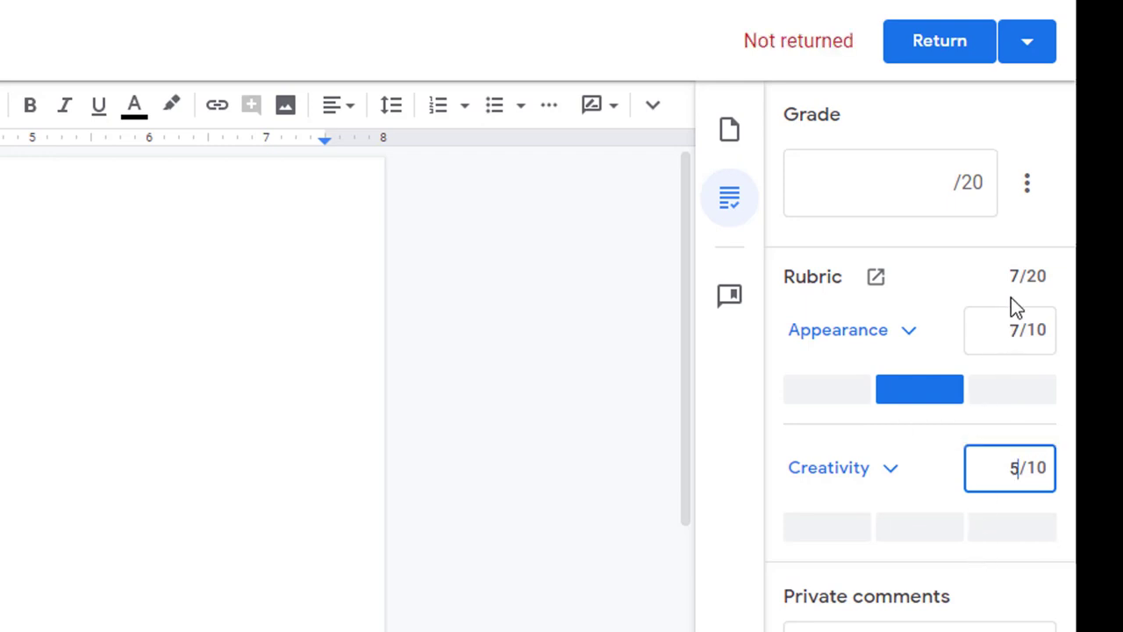
mouse_move(939, 453)
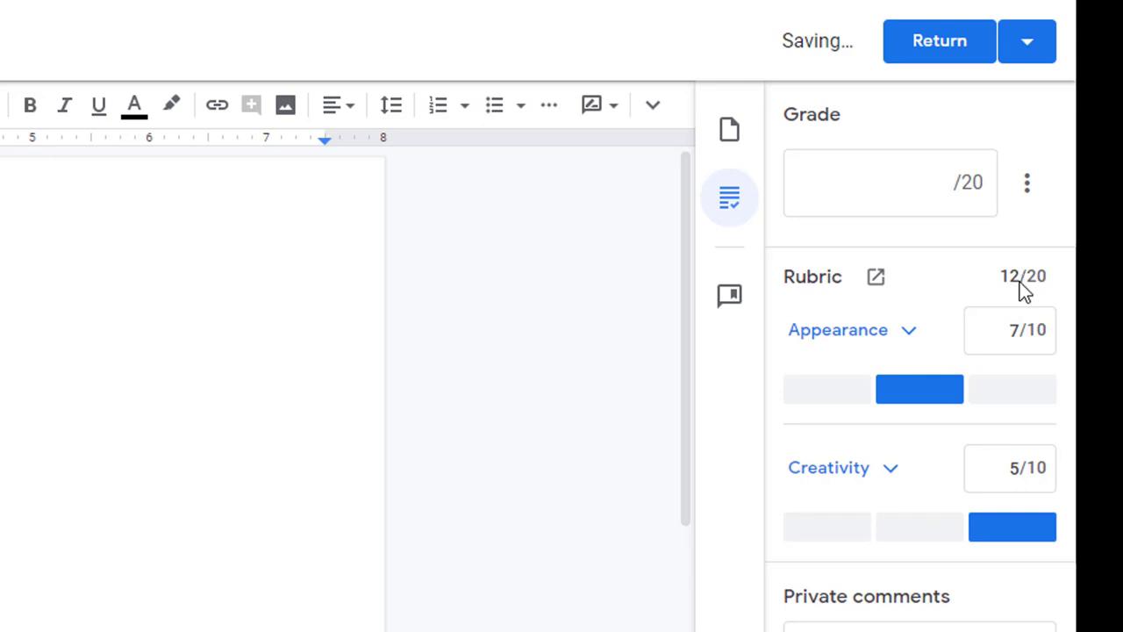
click(891, 182)
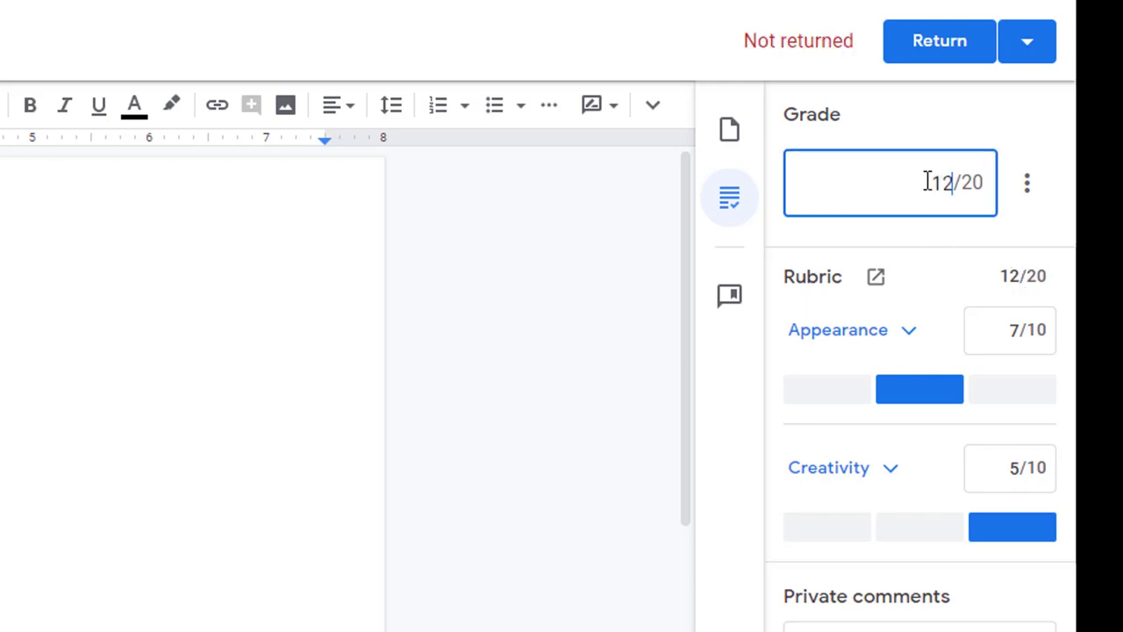
click(940, 41)
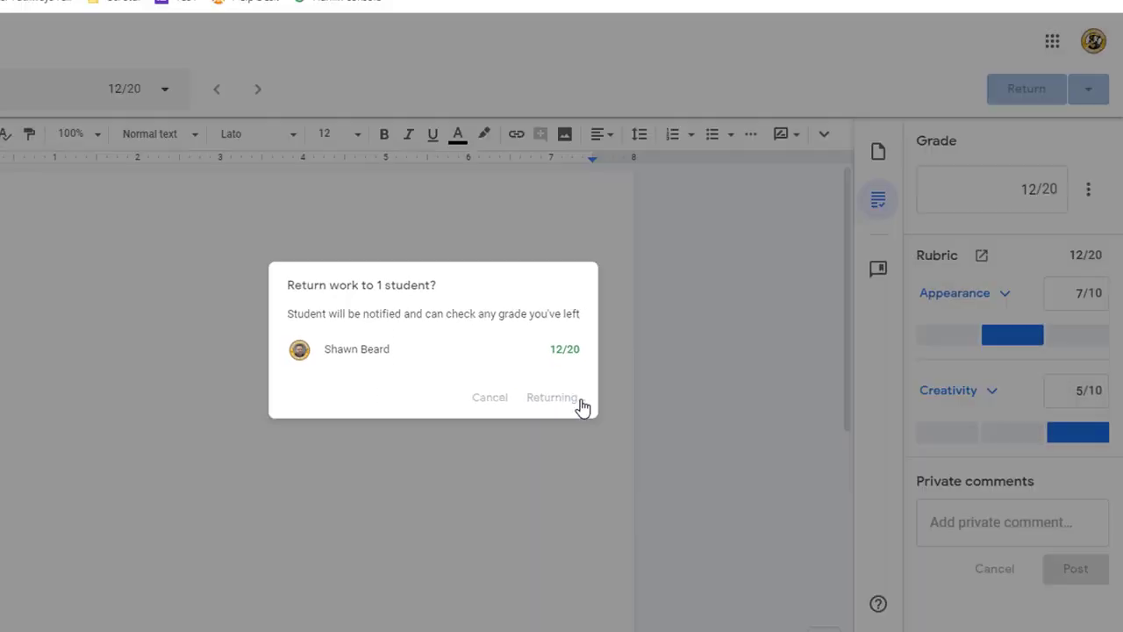
Step: Confirm returning the 12/20 grade, then open the graded Animal Cell Project details
click(552, 398)
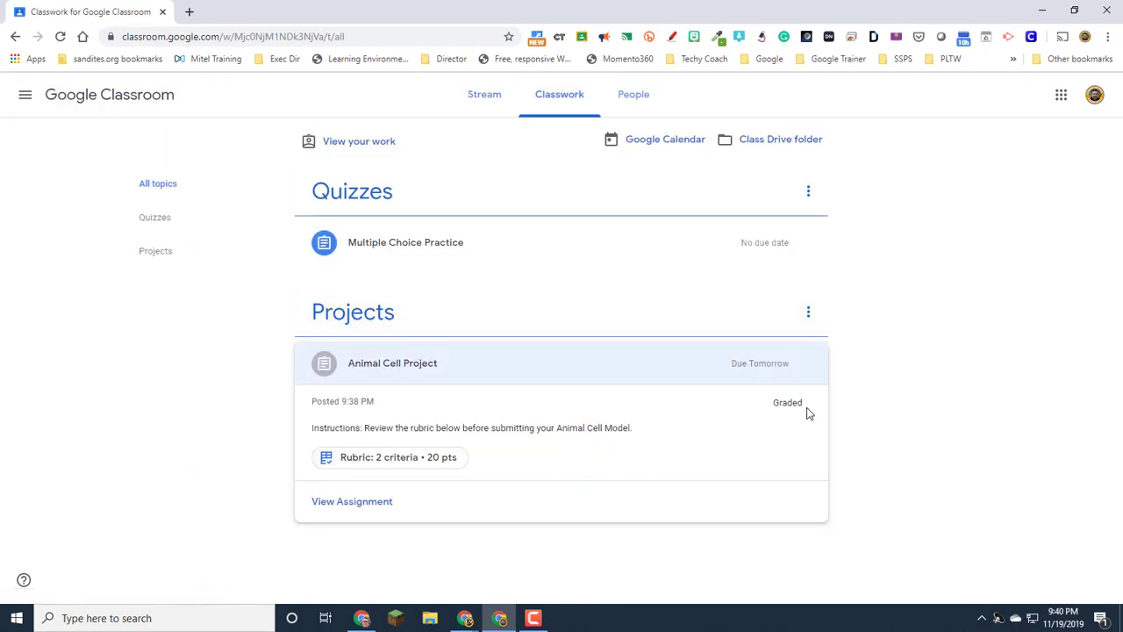
mouse_move(353, 512)
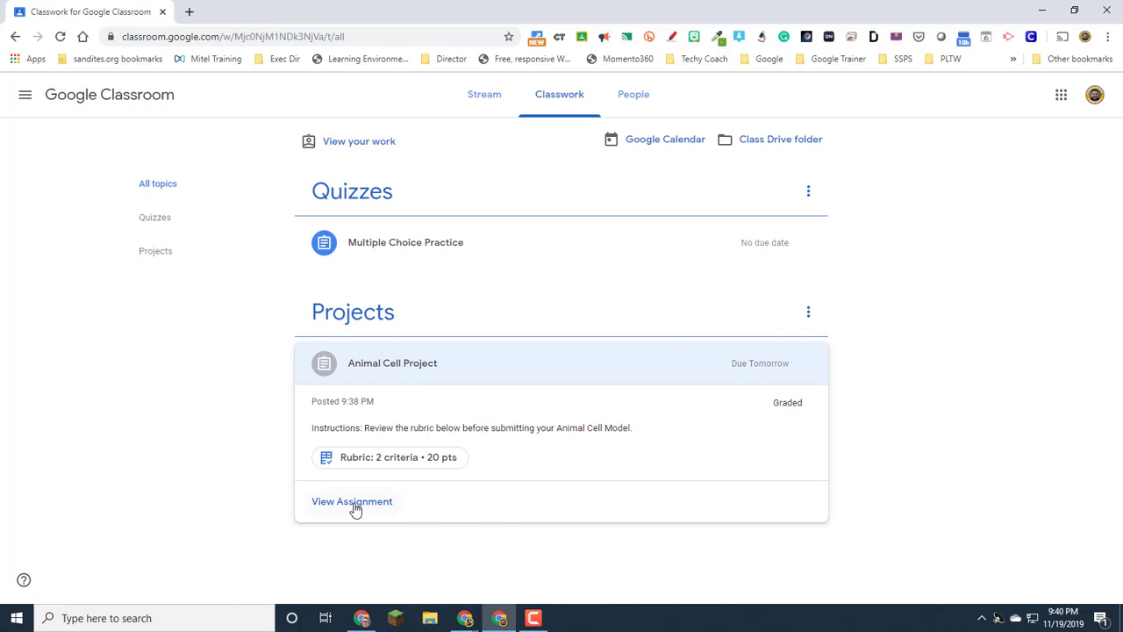
click(351, 501)
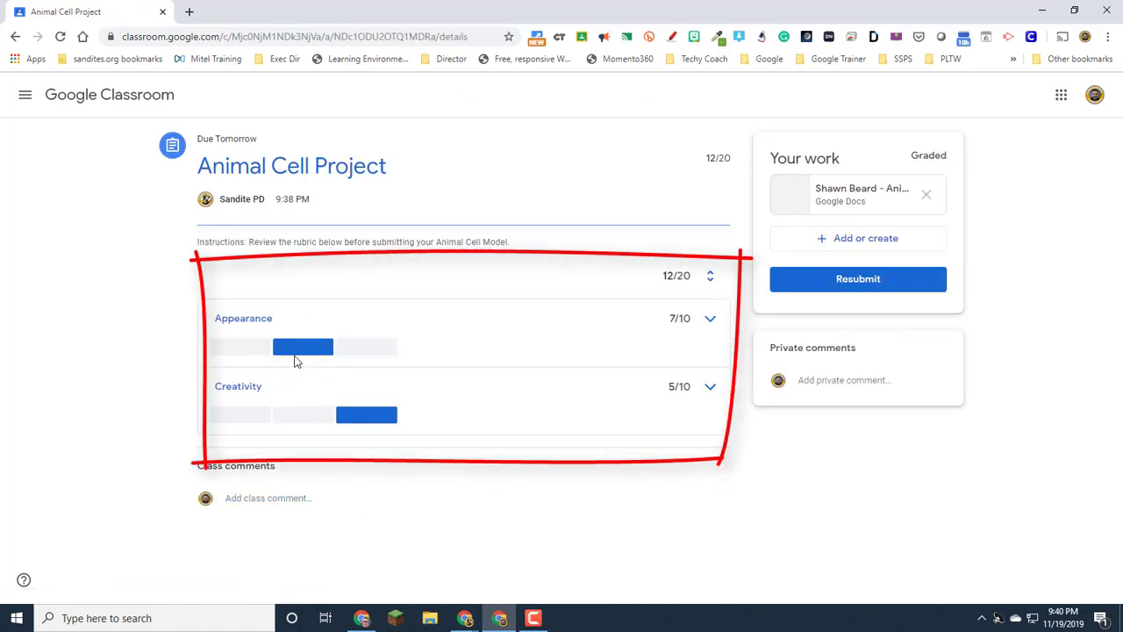
mouse_move(371, 414)
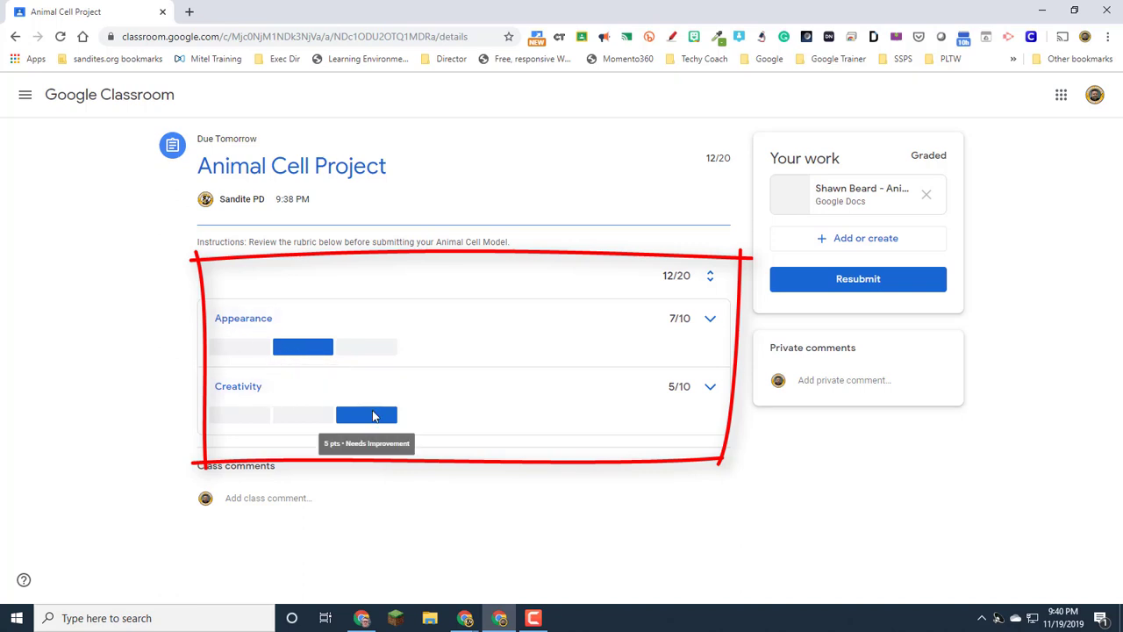
mouse_move(675, 279)
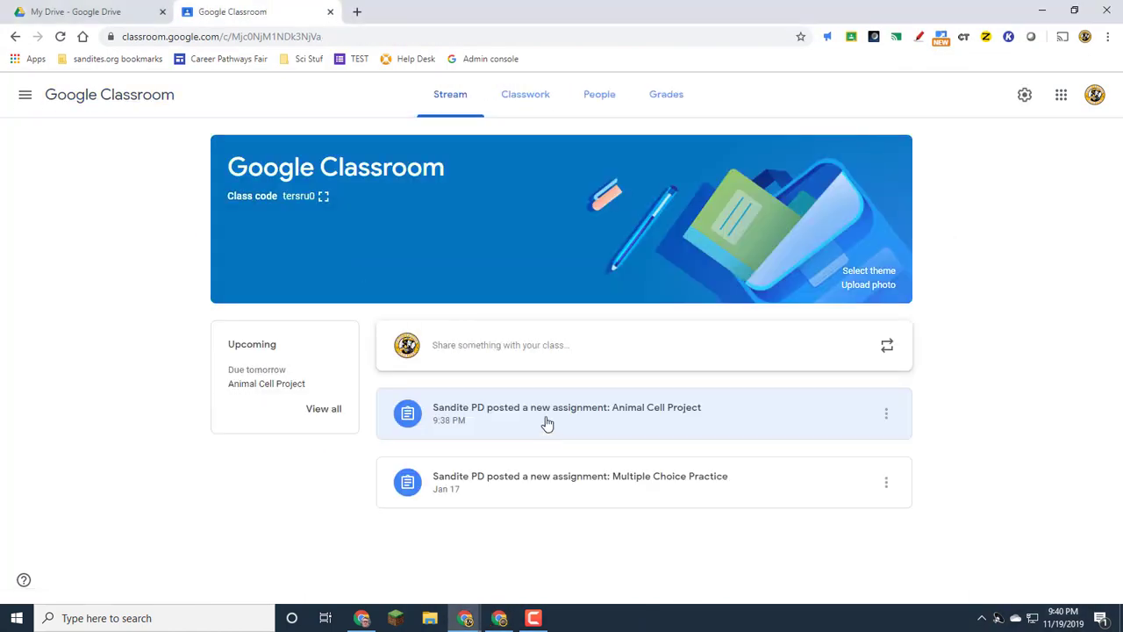
mouse_move(524, 105)
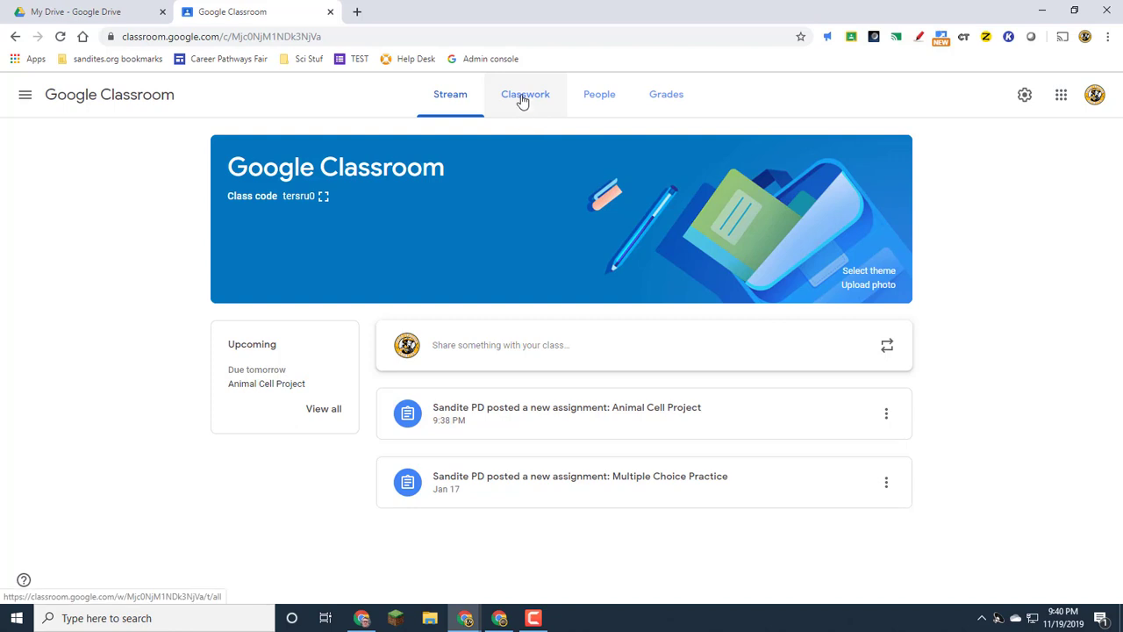
Step: Create an assignment titled 'Add Title' with instructions 'Add Instructions'
click(525, 93)
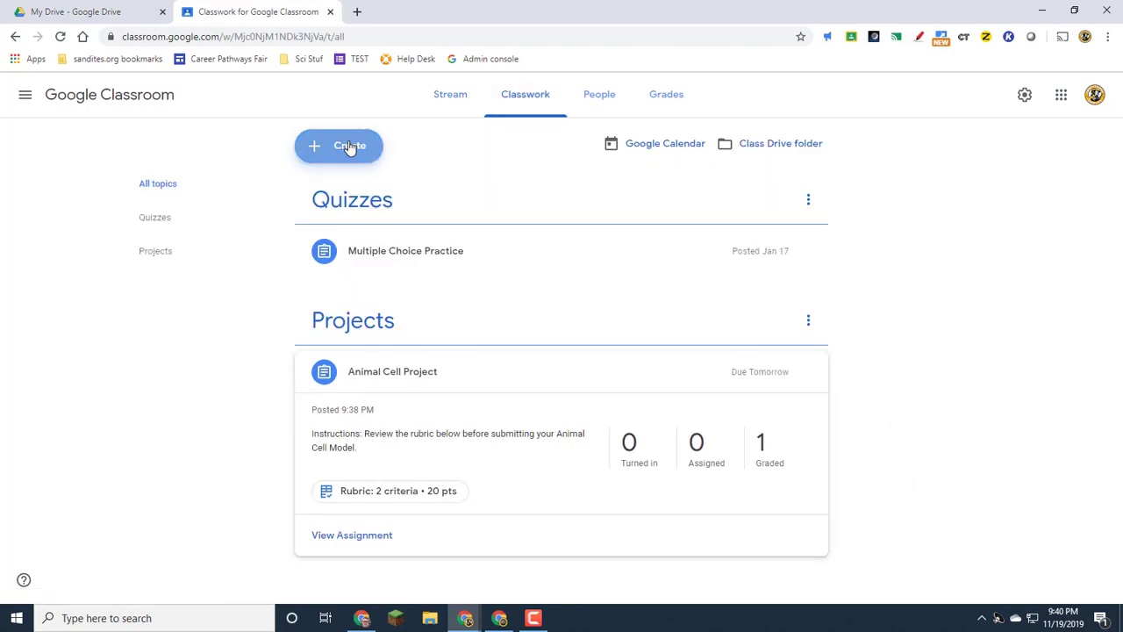
click(339, 146)
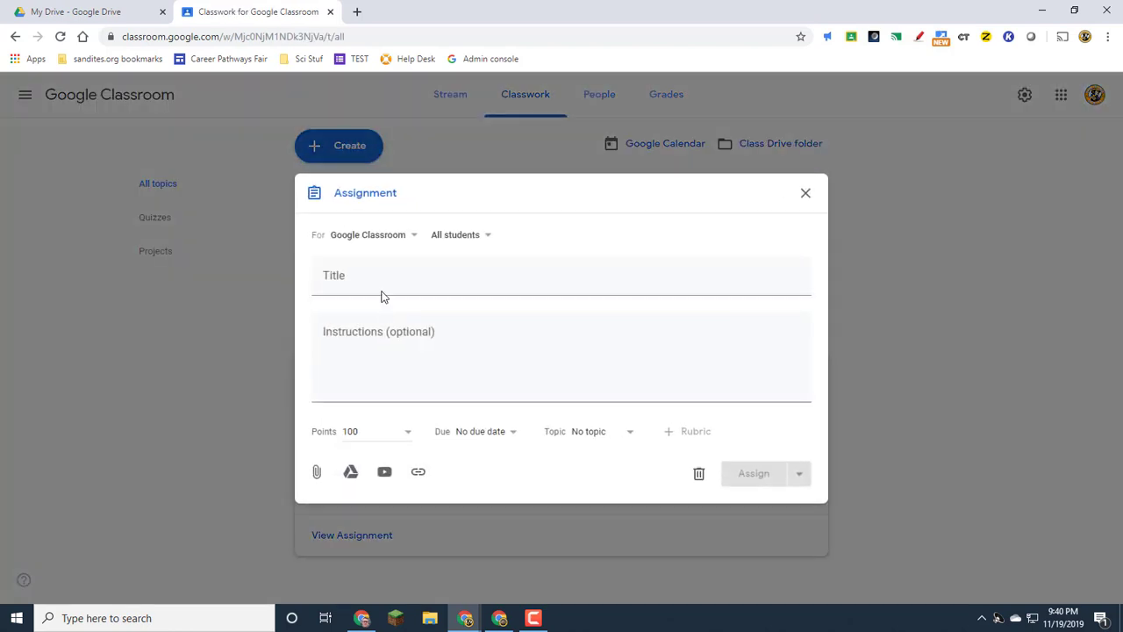
text(Add Title)
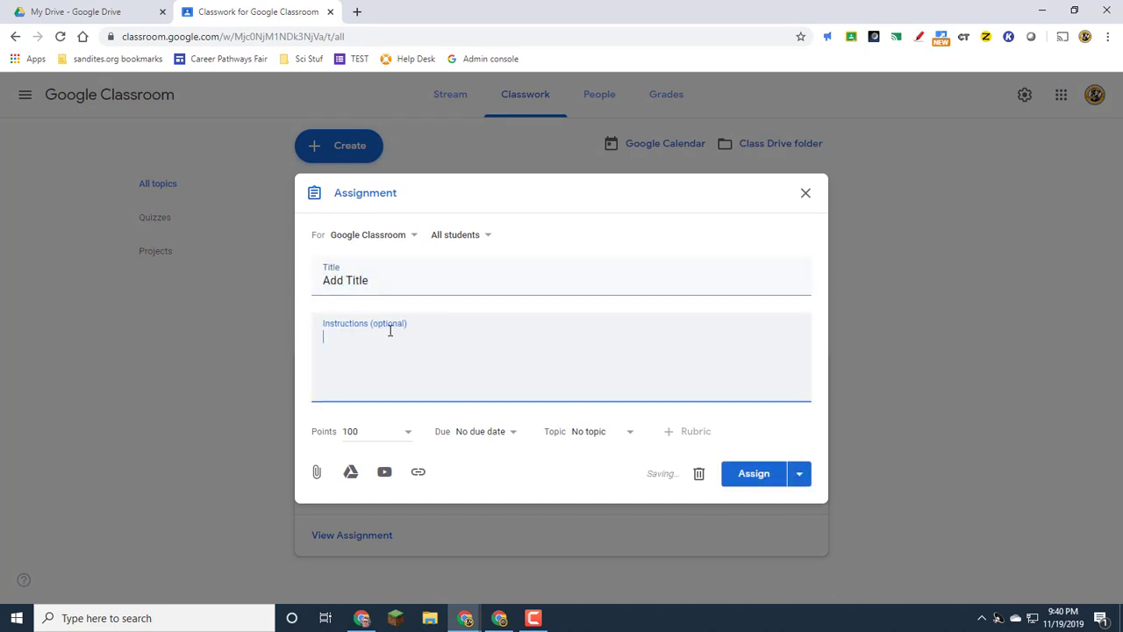
text(Add INstru)
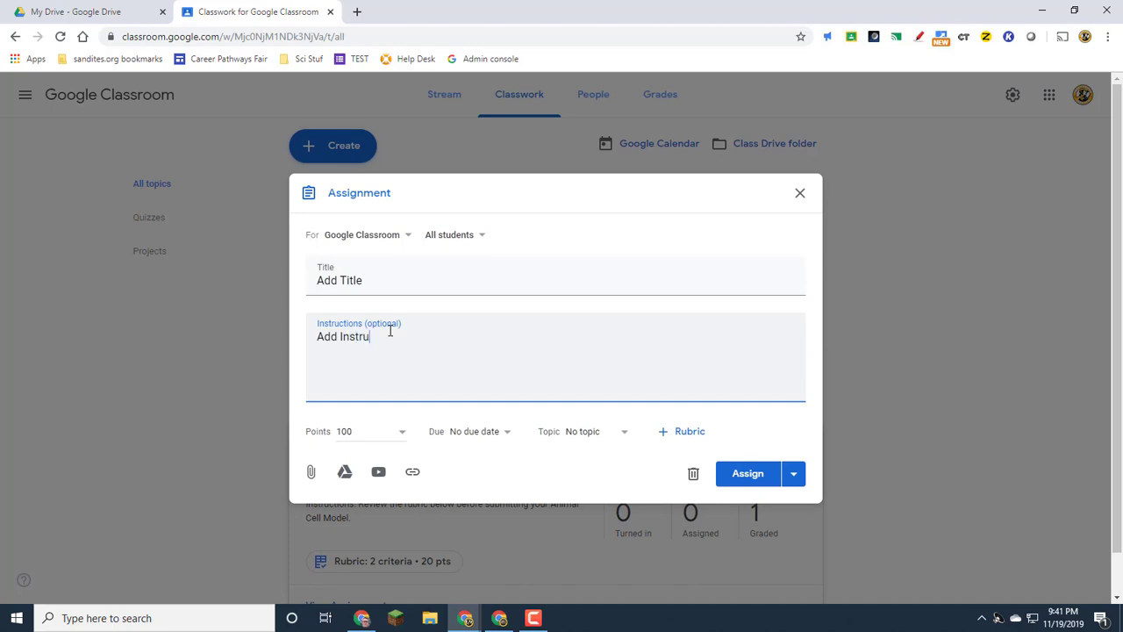
text(ctions)
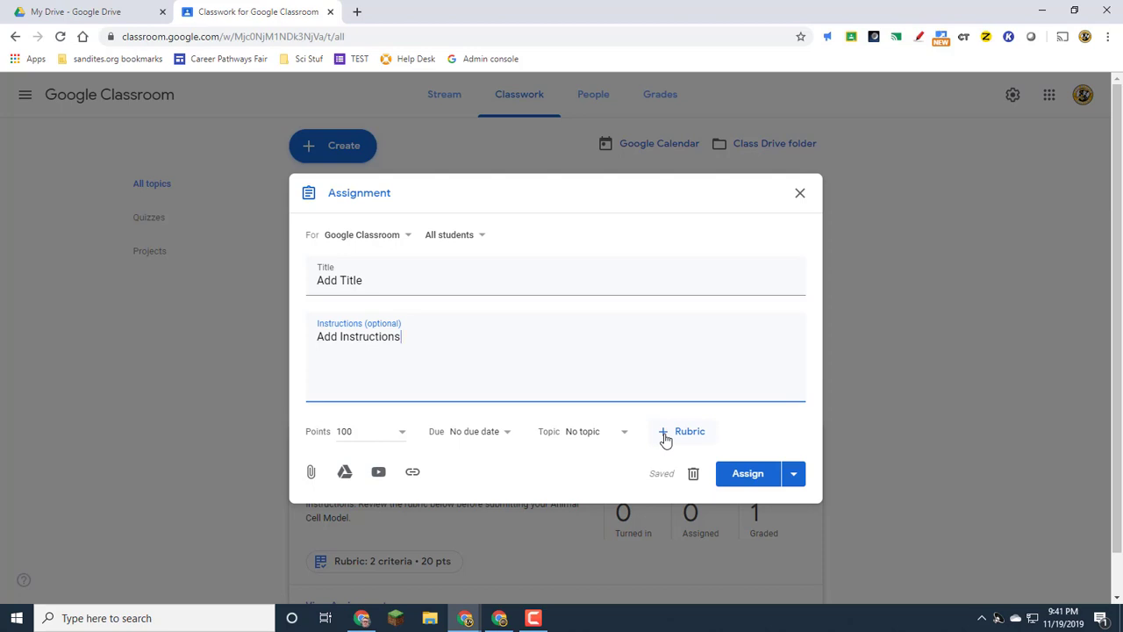
Step: Create a new rubric with points kept in descending order
click(681, 431)
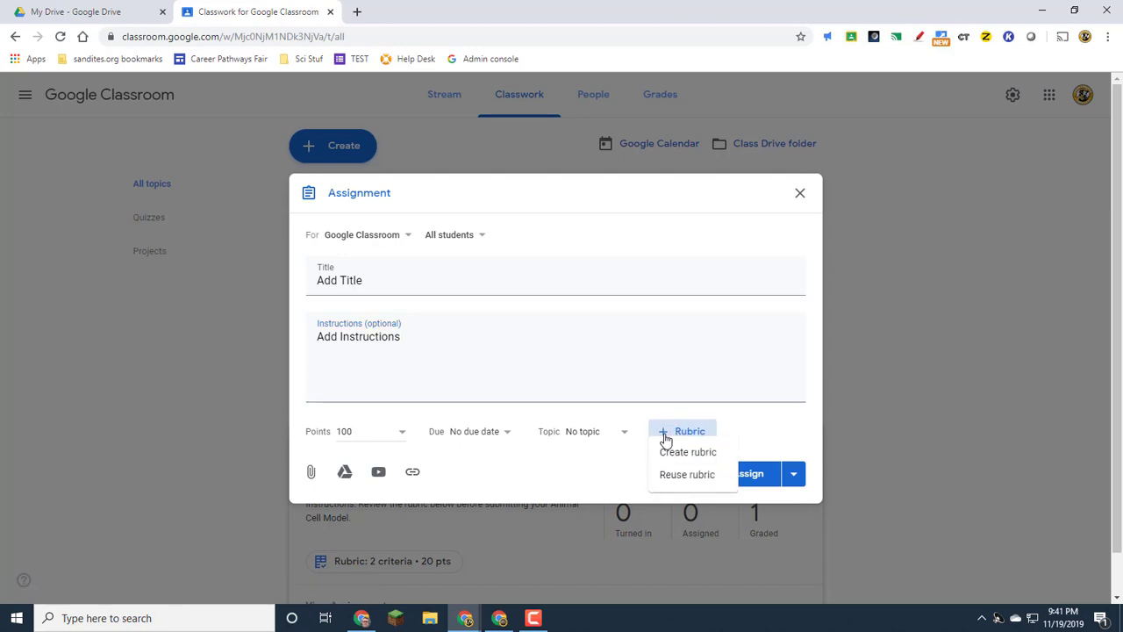
mouse_move(697, 455)
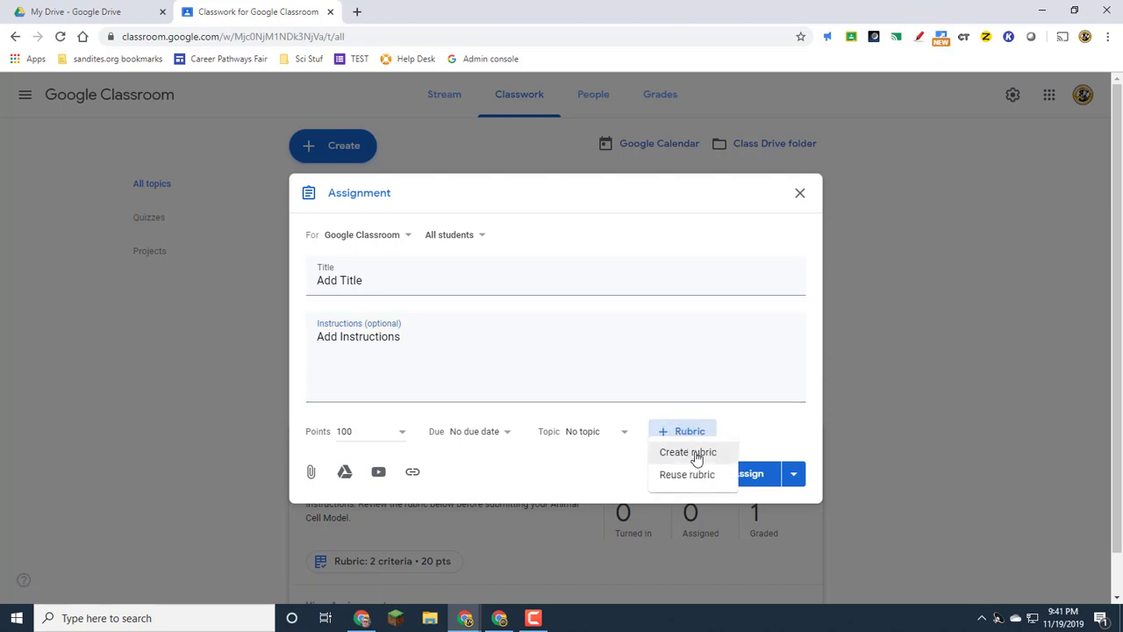
click(688, 451)
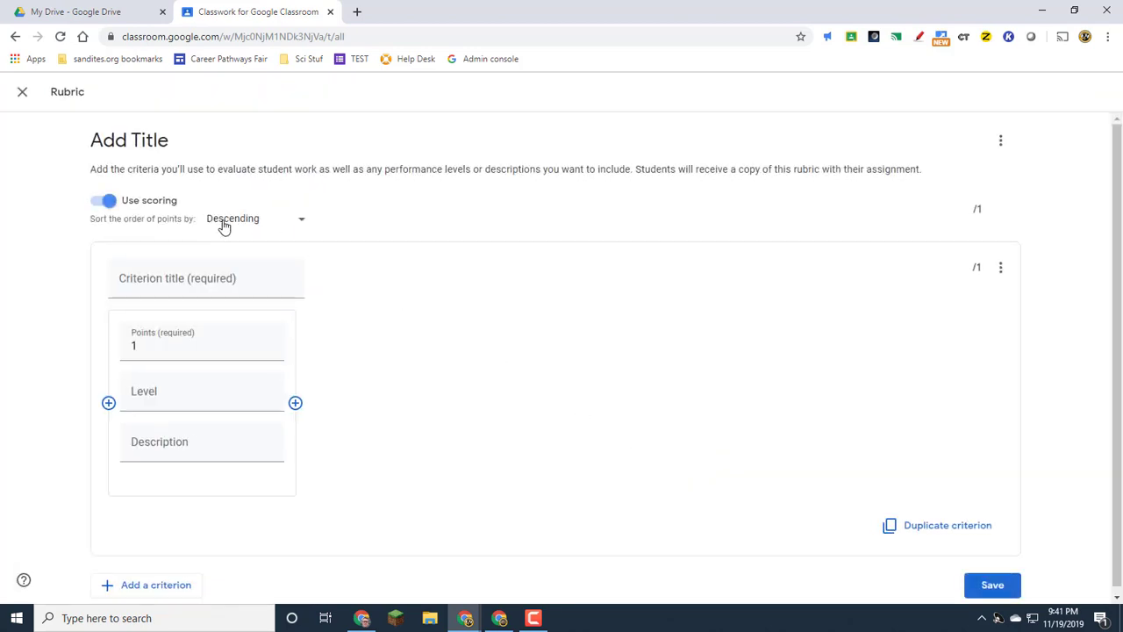
mouse_move(255, 223)
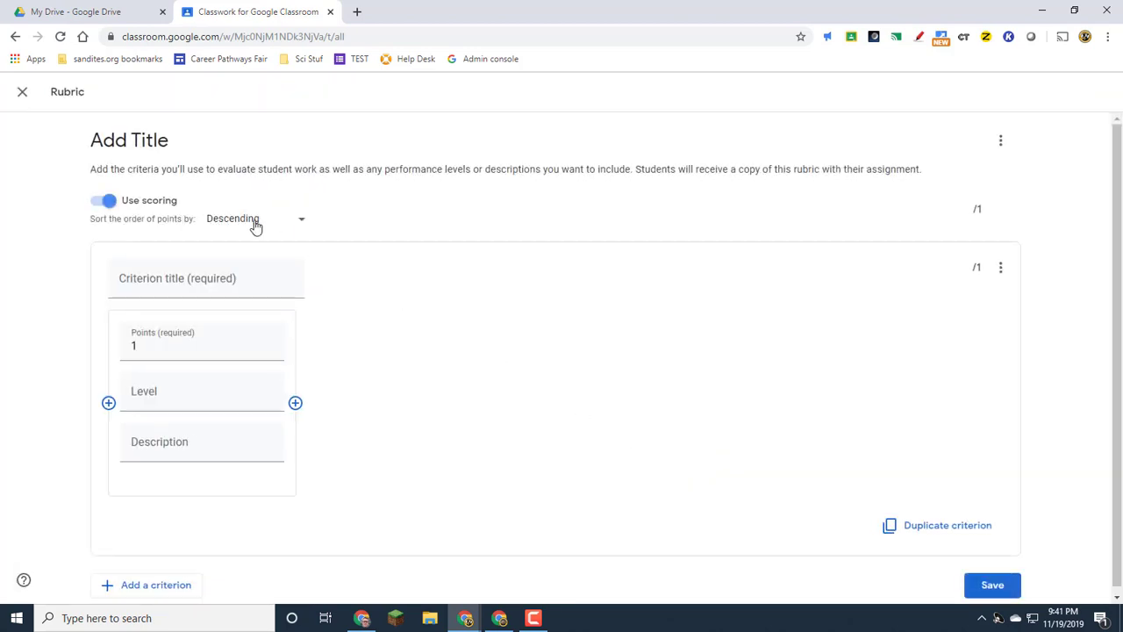
click(255, 220)
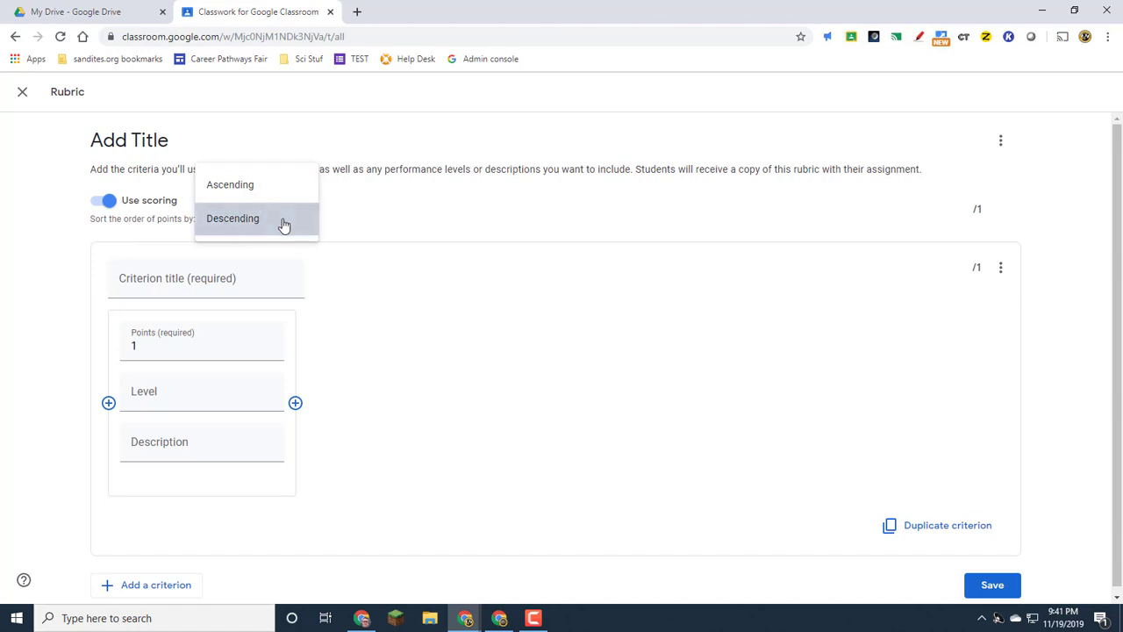
click(232, 218)
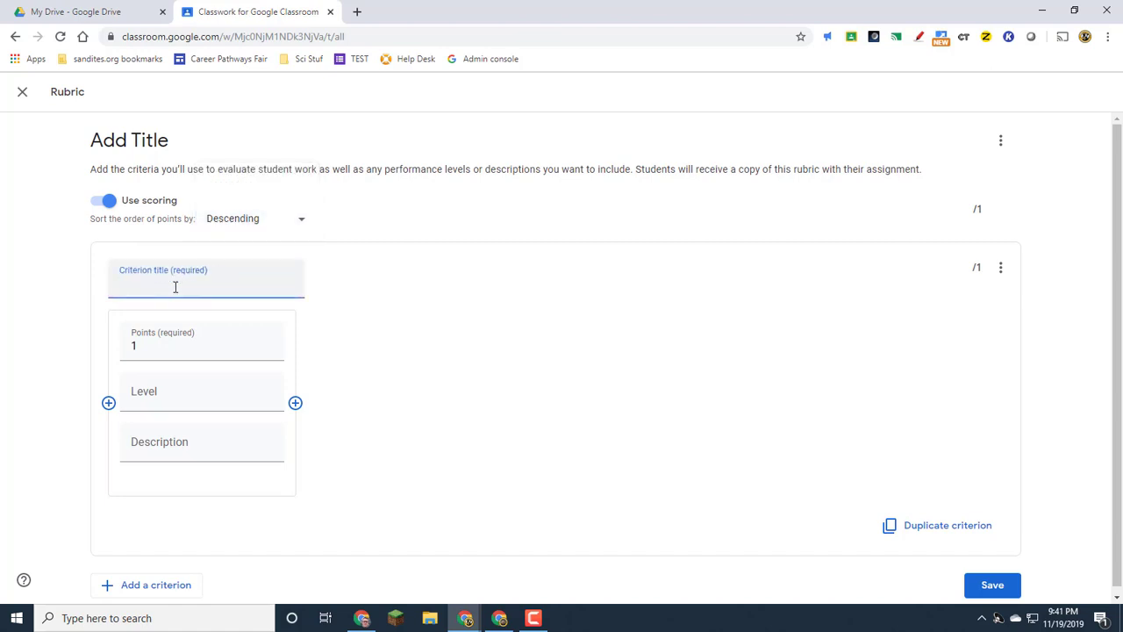
Step: Add a Creativity criterion with a 10-point Superior level and its description
text(Creativity)
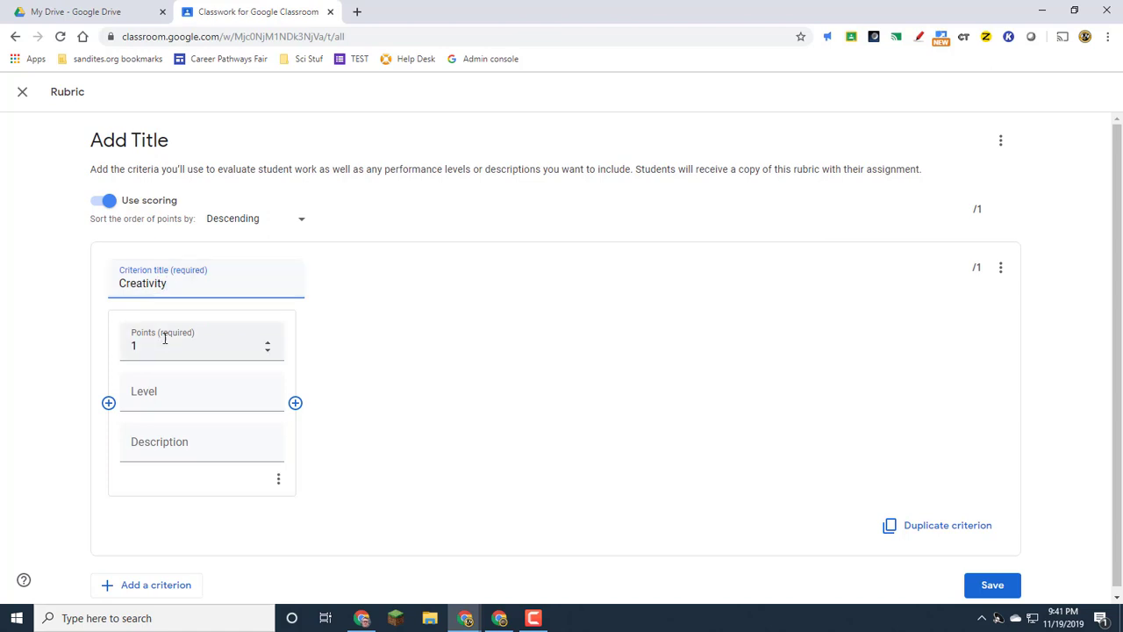
text(0)
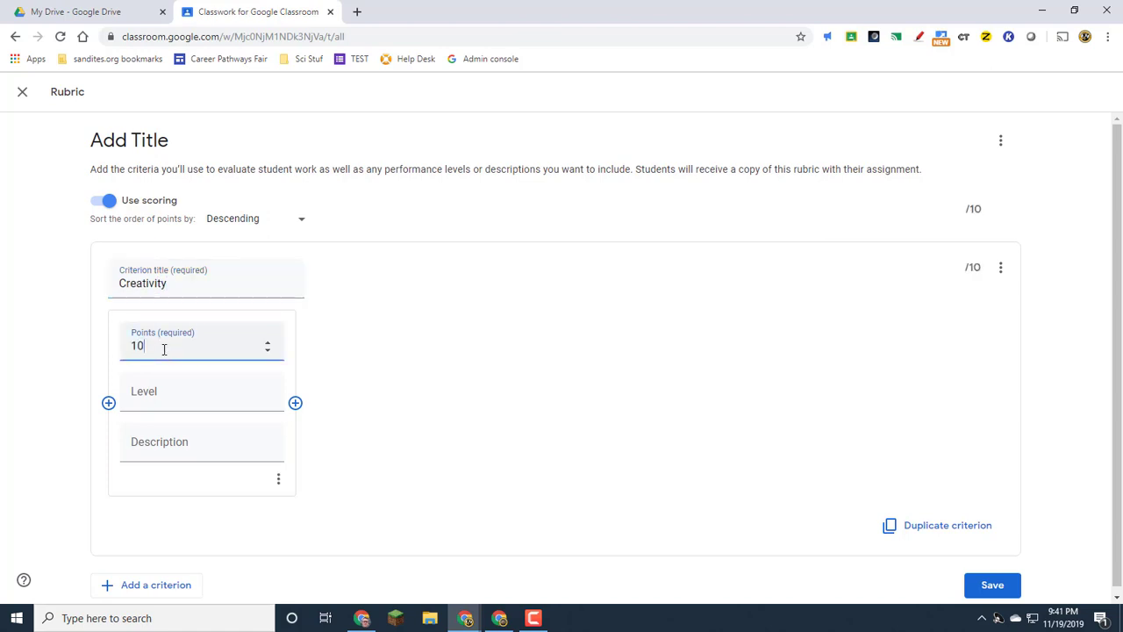
click(195, 400)
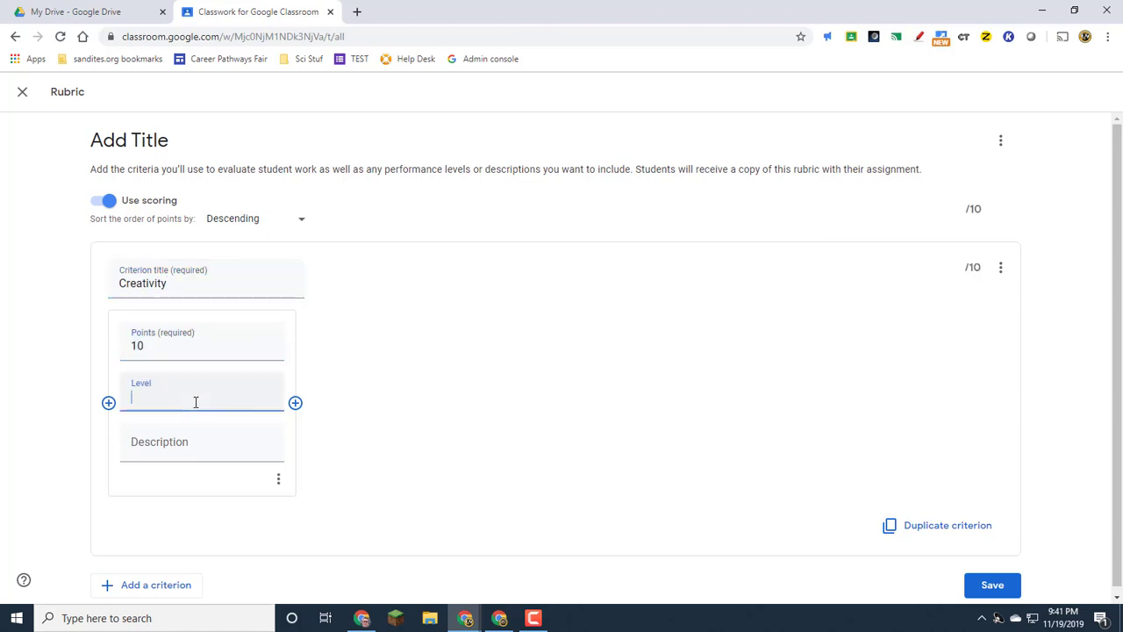
text(Superior)
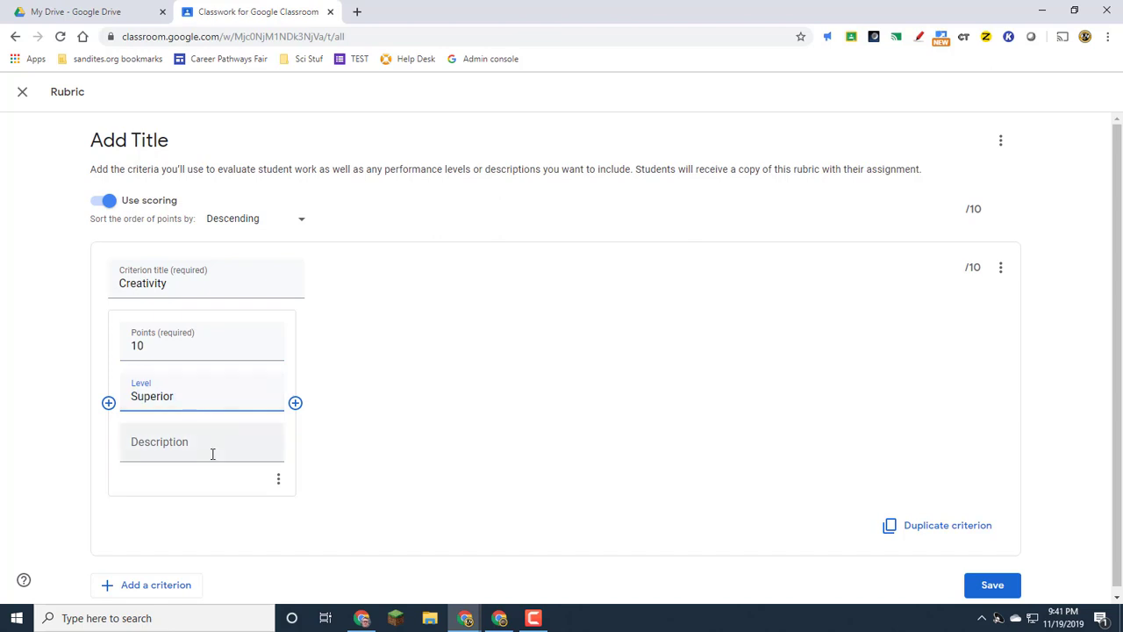
text(Description of)
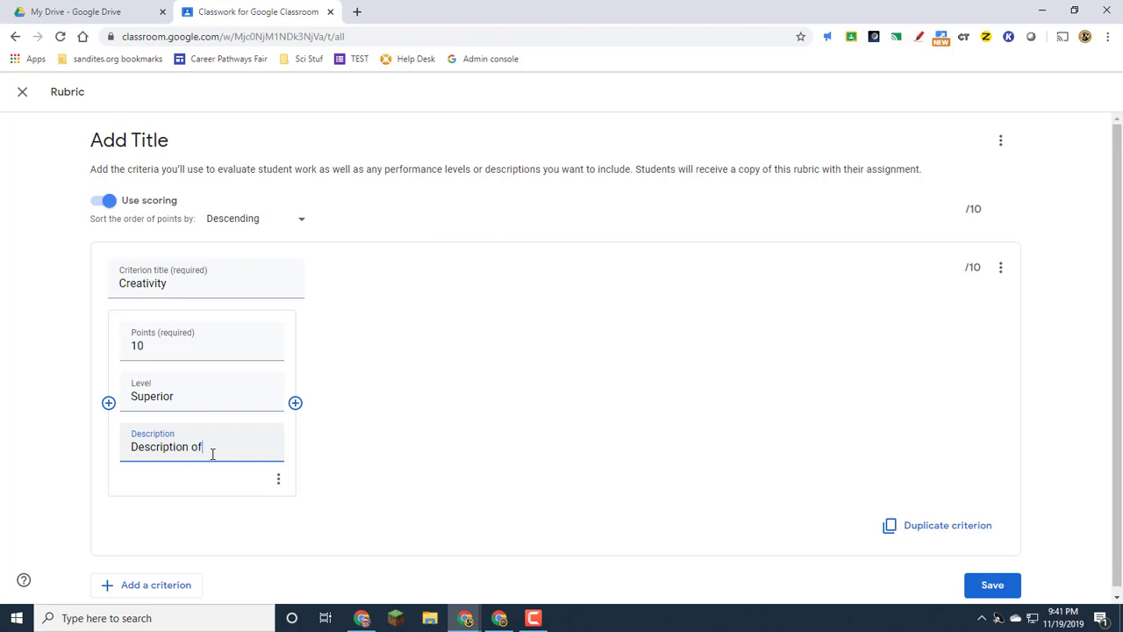
text(Superior Level)
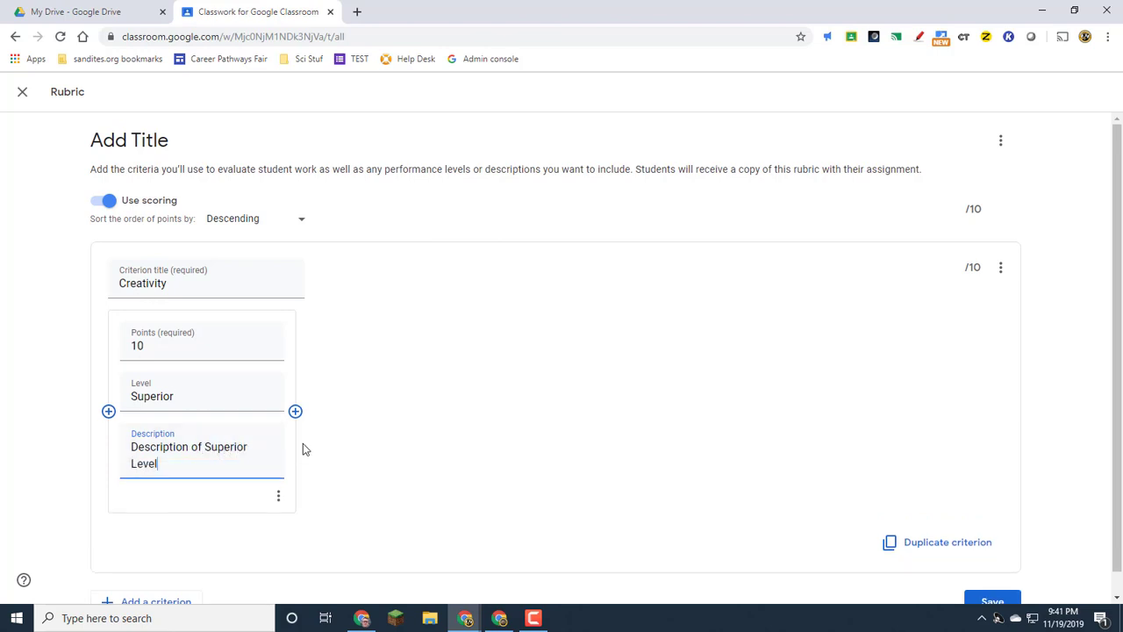
Step: Add a 7-point Satisfactory level described as 'Description of Satisfactory Level'
click(295, 412)
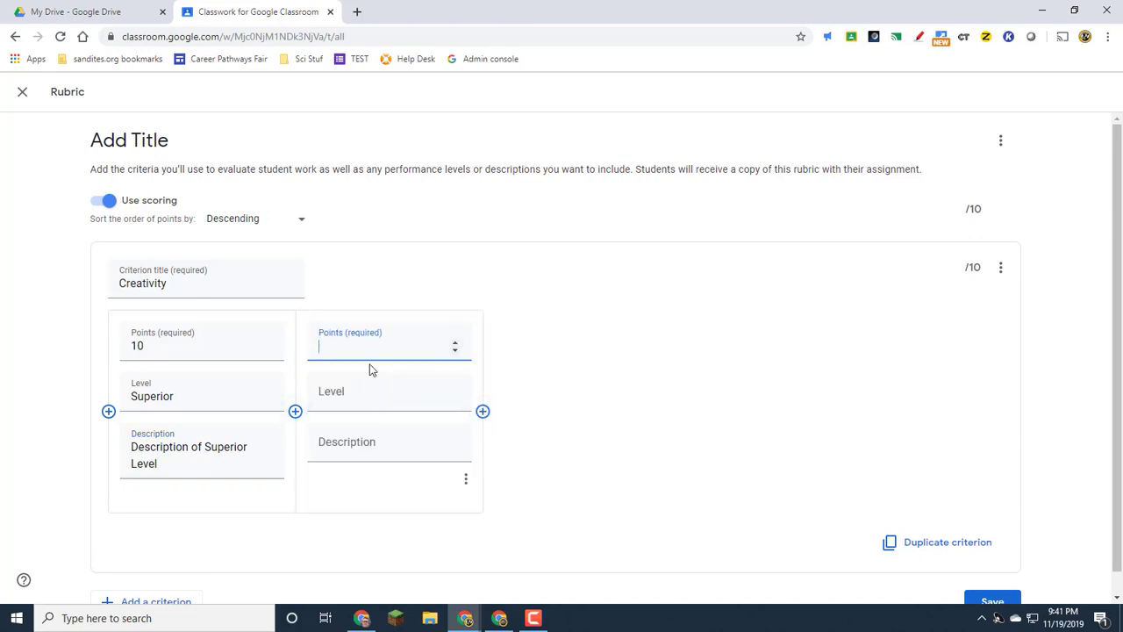
text(7)
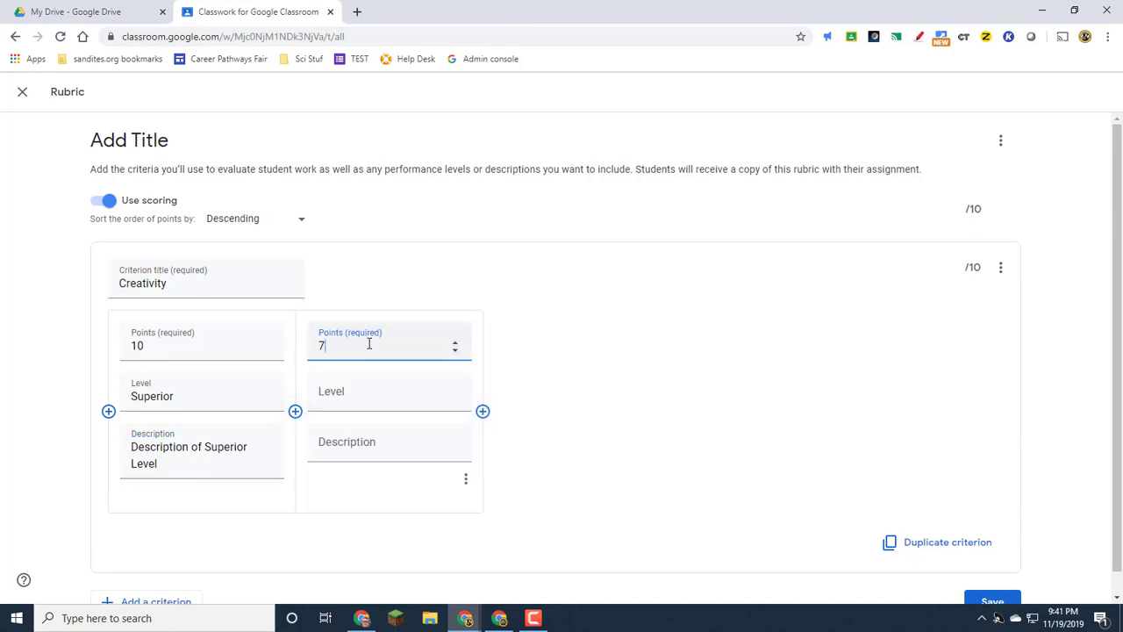
text(S)
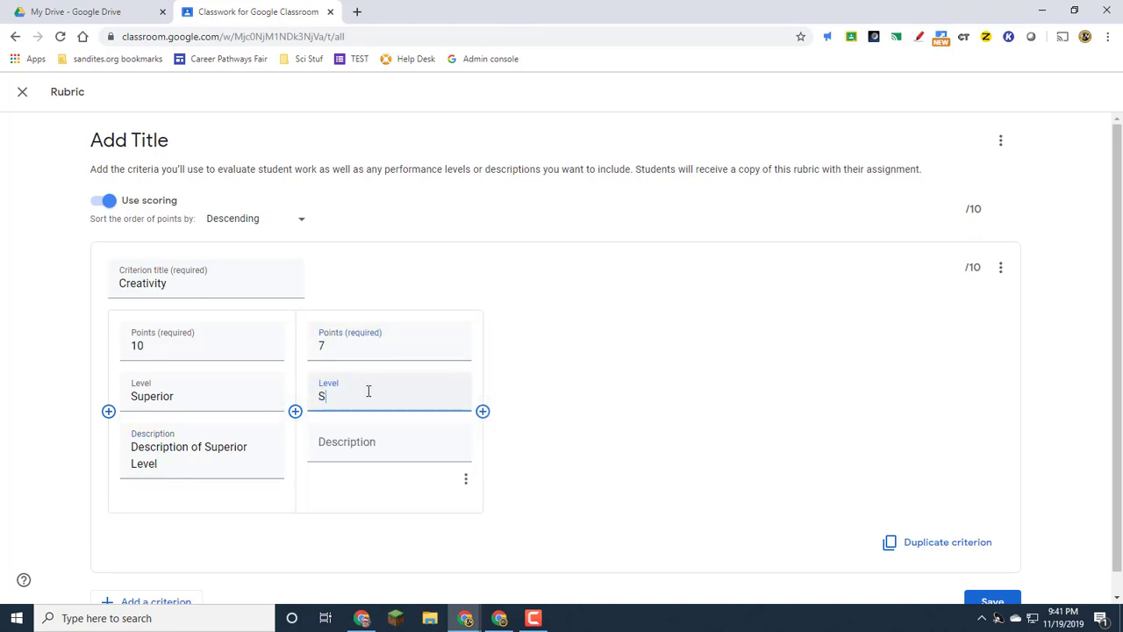
text(atisfactor)
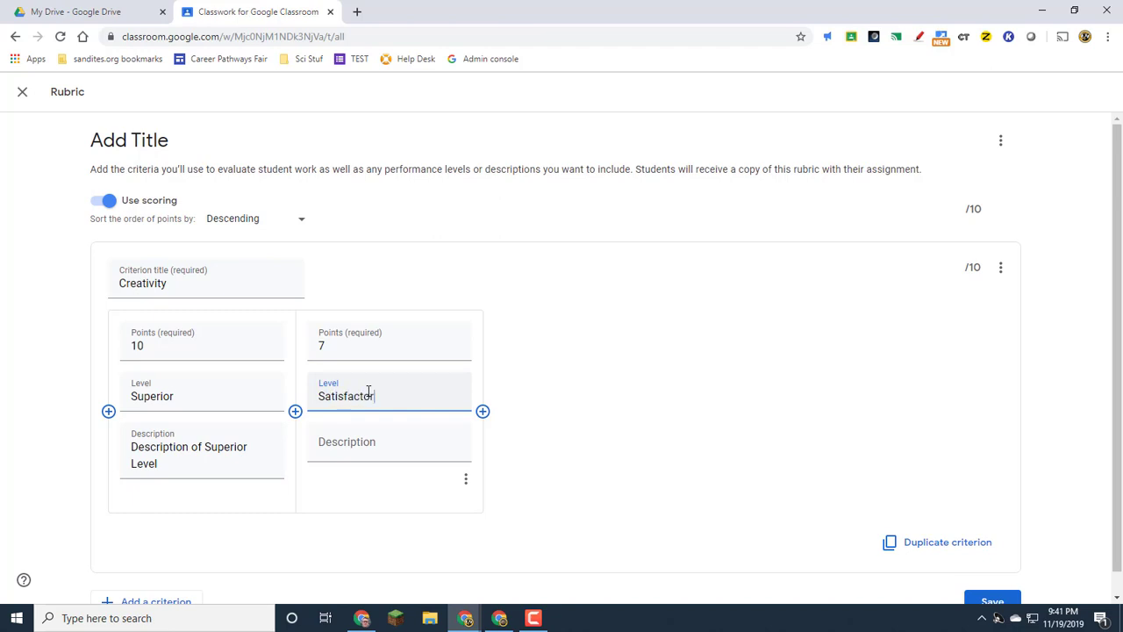
click(389, 448)
text(Description of S)
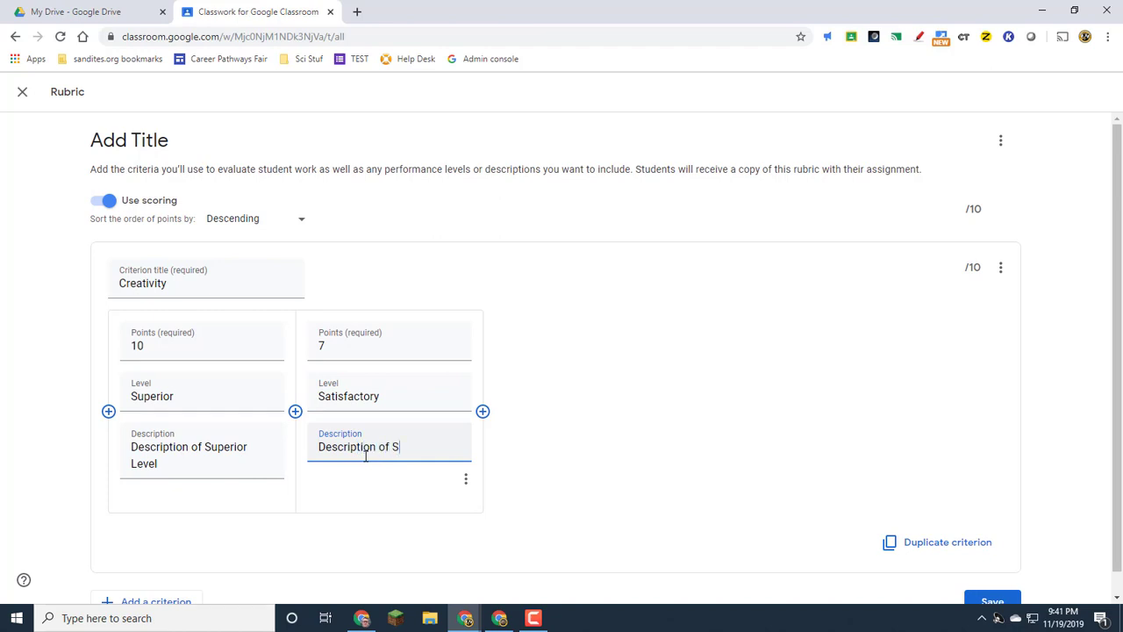
text(atisfacot)
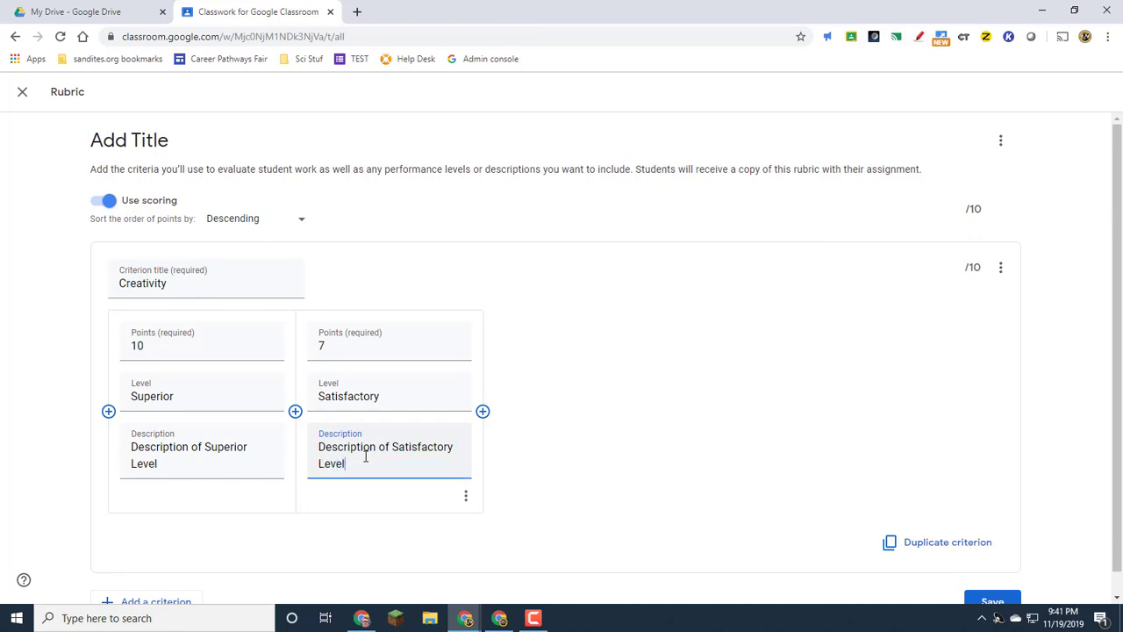
Step: Add an Appearance criterion worth 10 points and save the 20-point rubric to the assignment
scroll(down, 3)
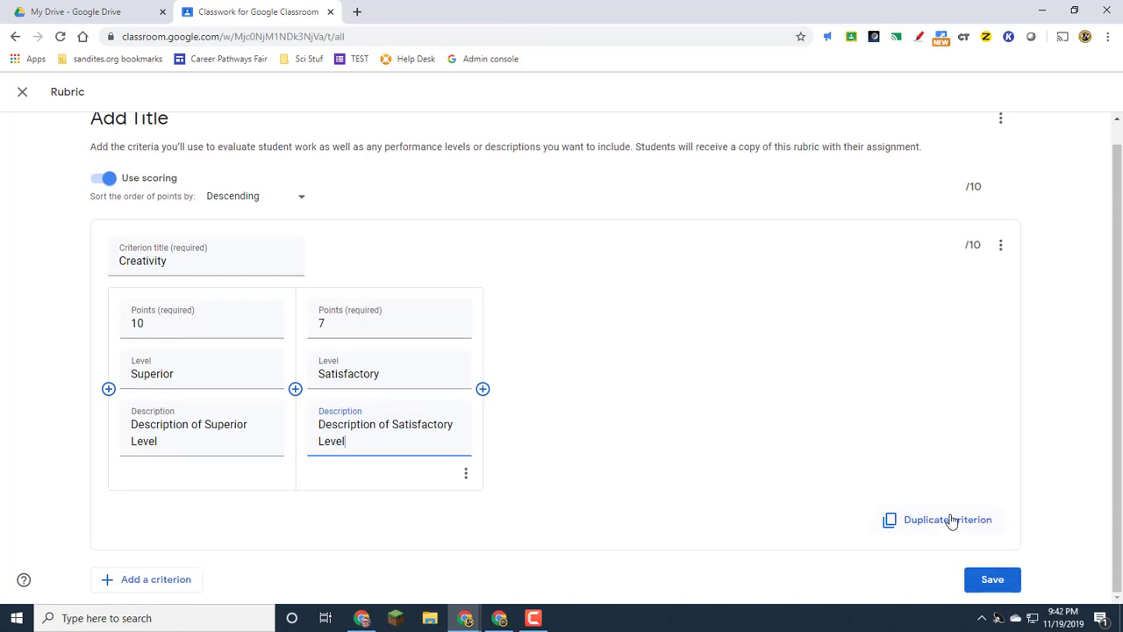
mouse_move(146, 579)
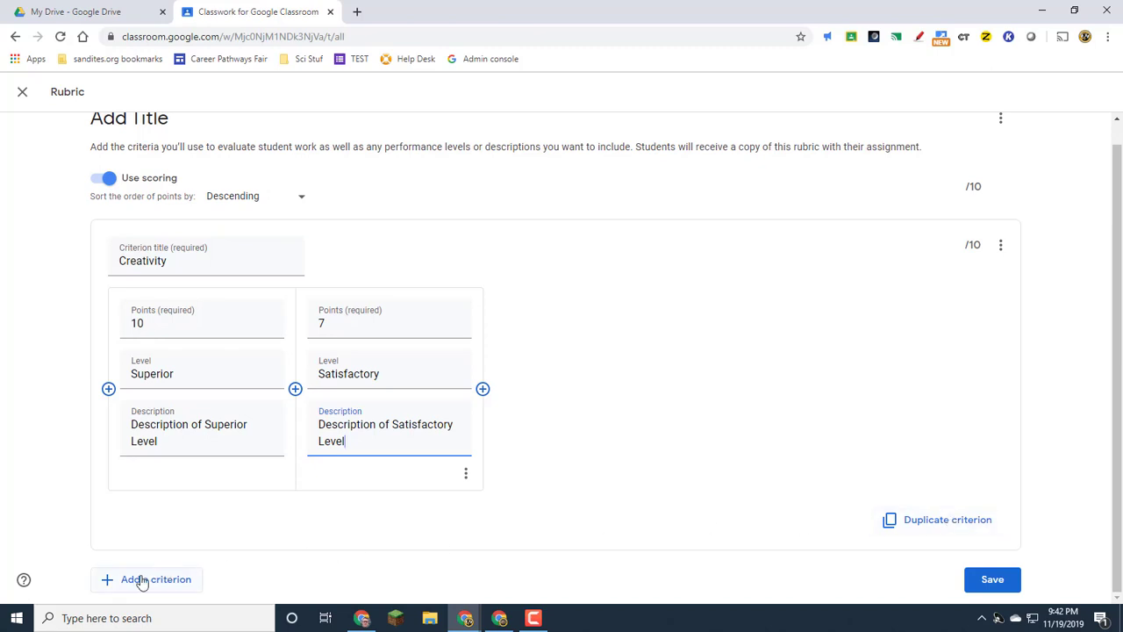
click(148, 579)
text(description)
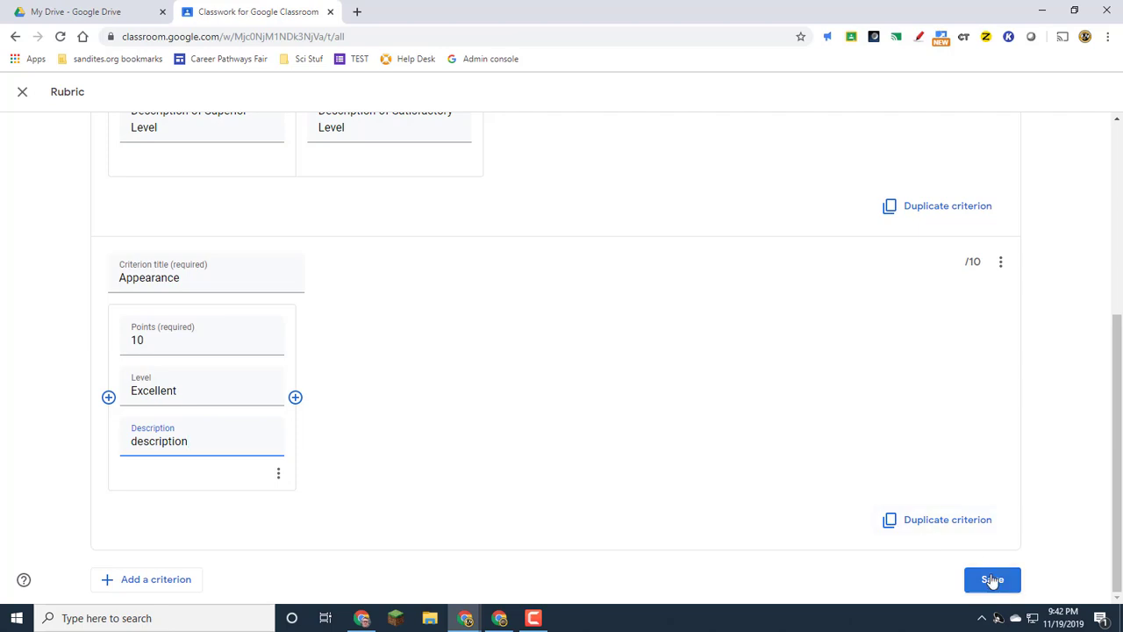
click(992, 579)
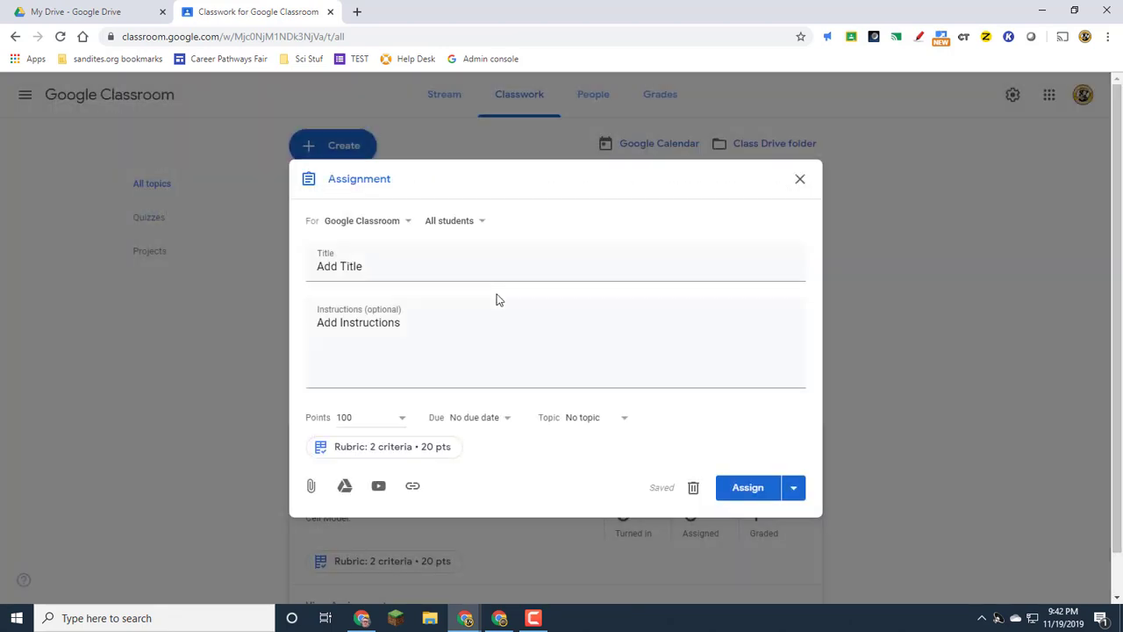
mouse_move(738, 491)
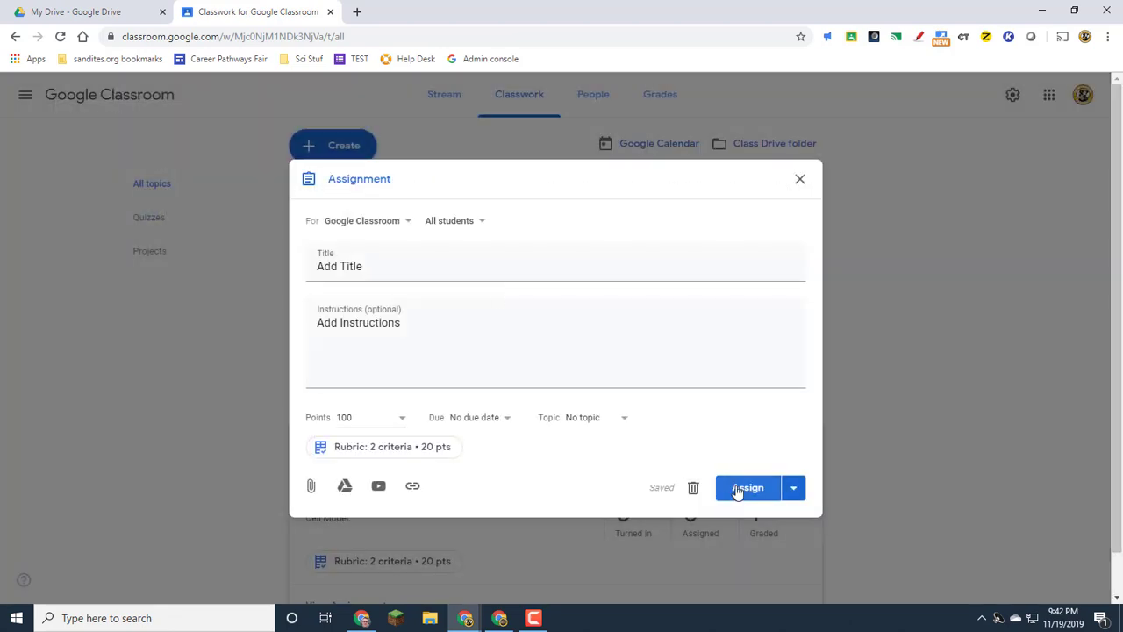